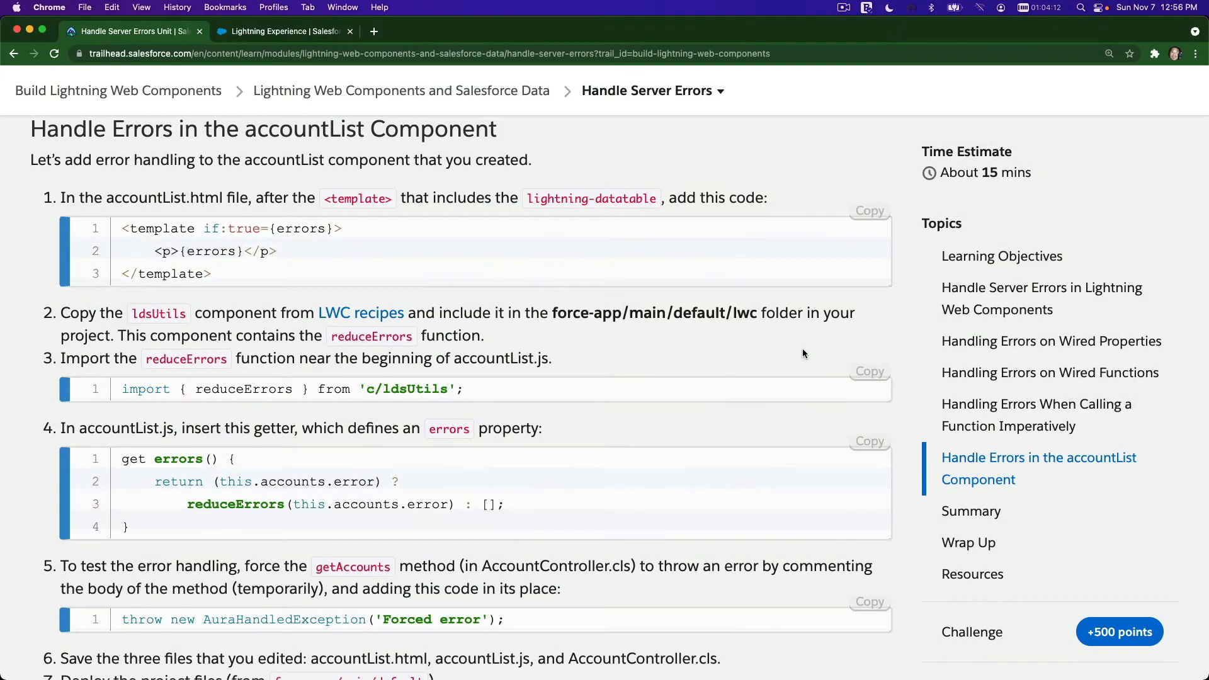
mouse_move(632, 114)
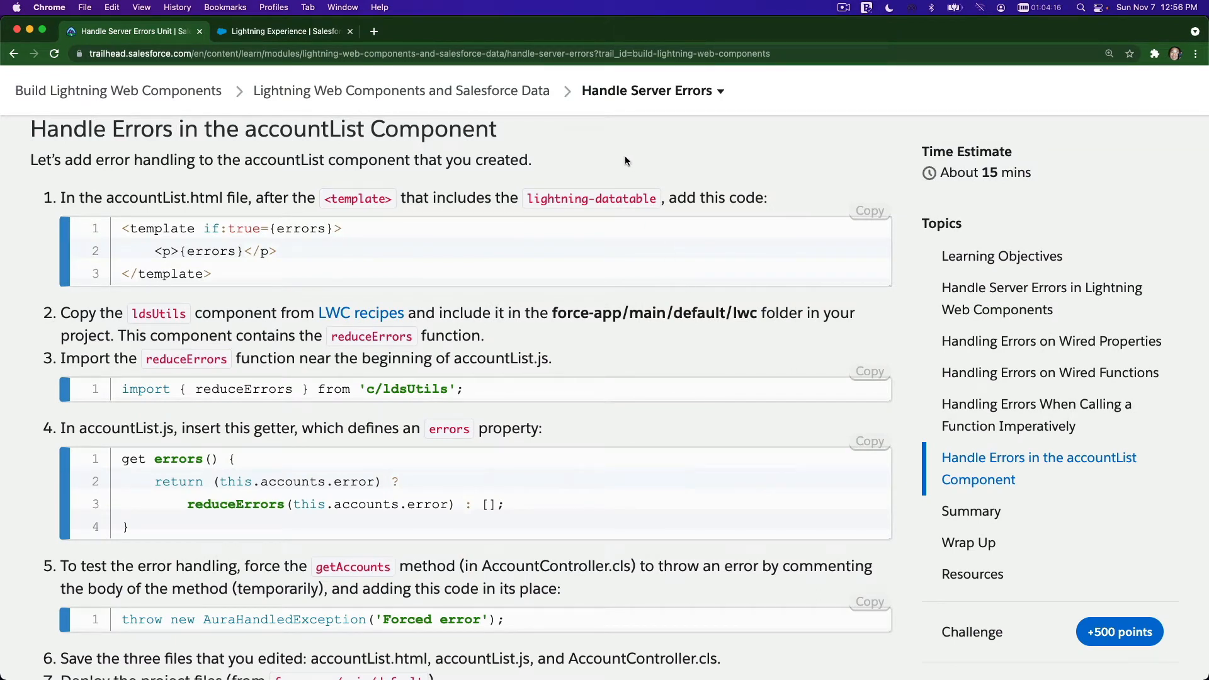
mouse_move(253, 151)
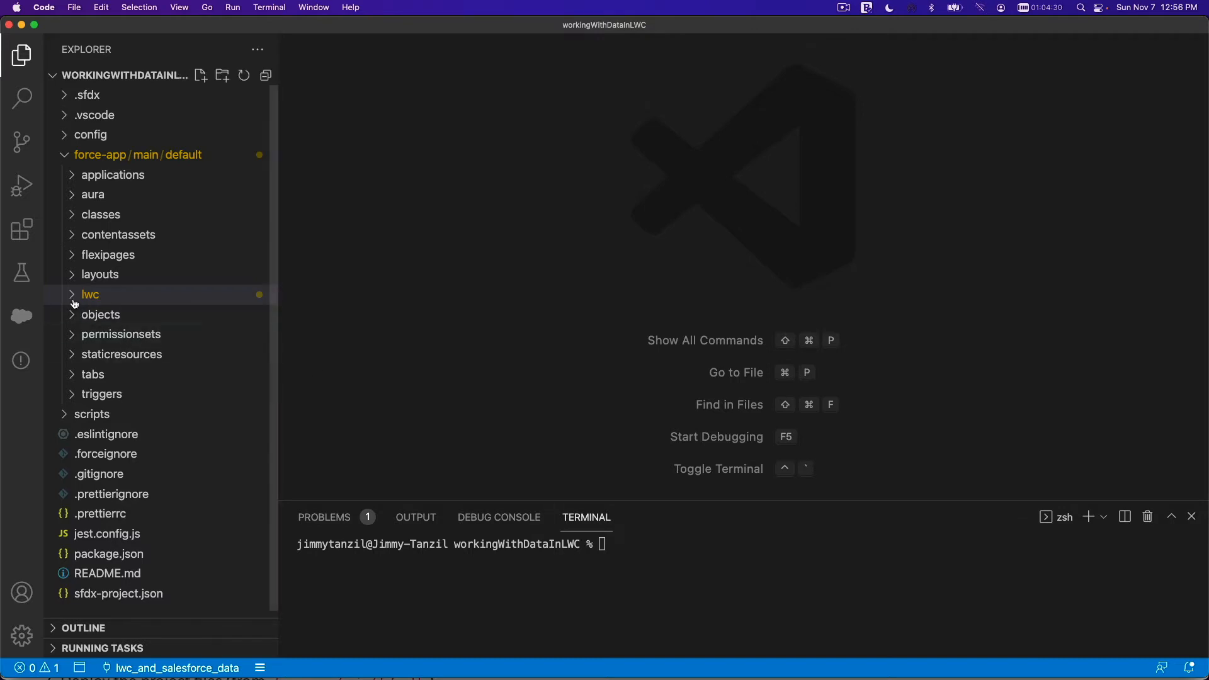
Expand the lwc folder and open accountList.html from the accountList component
click(90, 293)
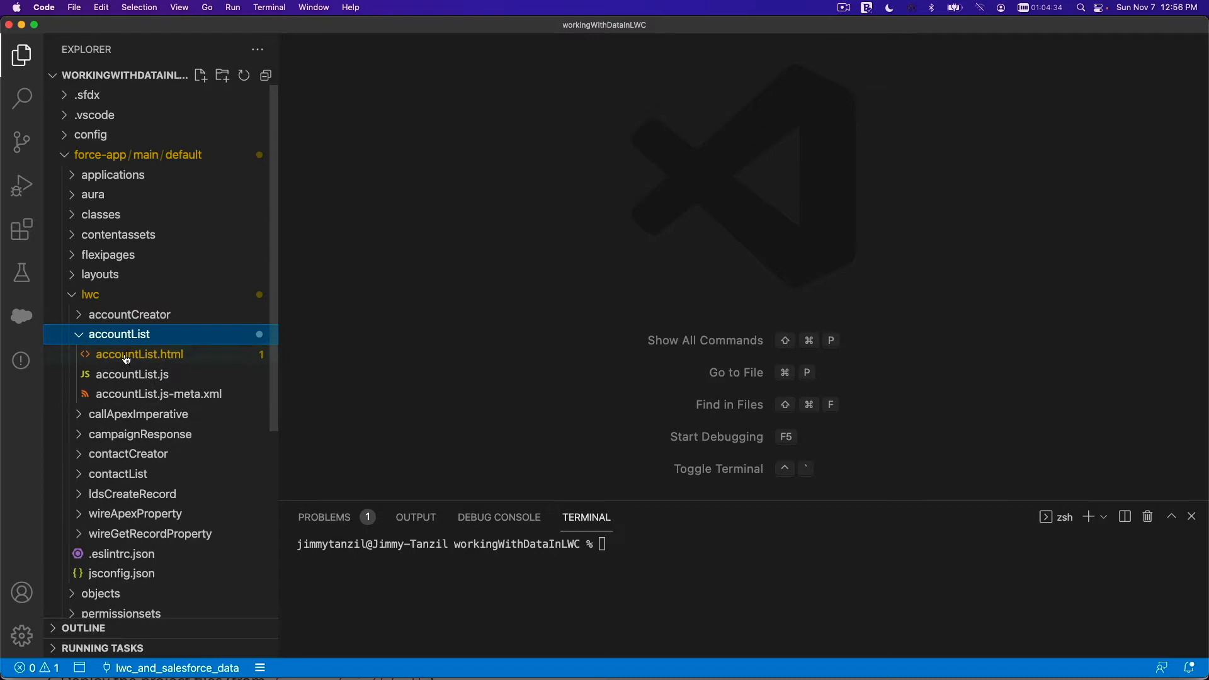
click(140, 354)
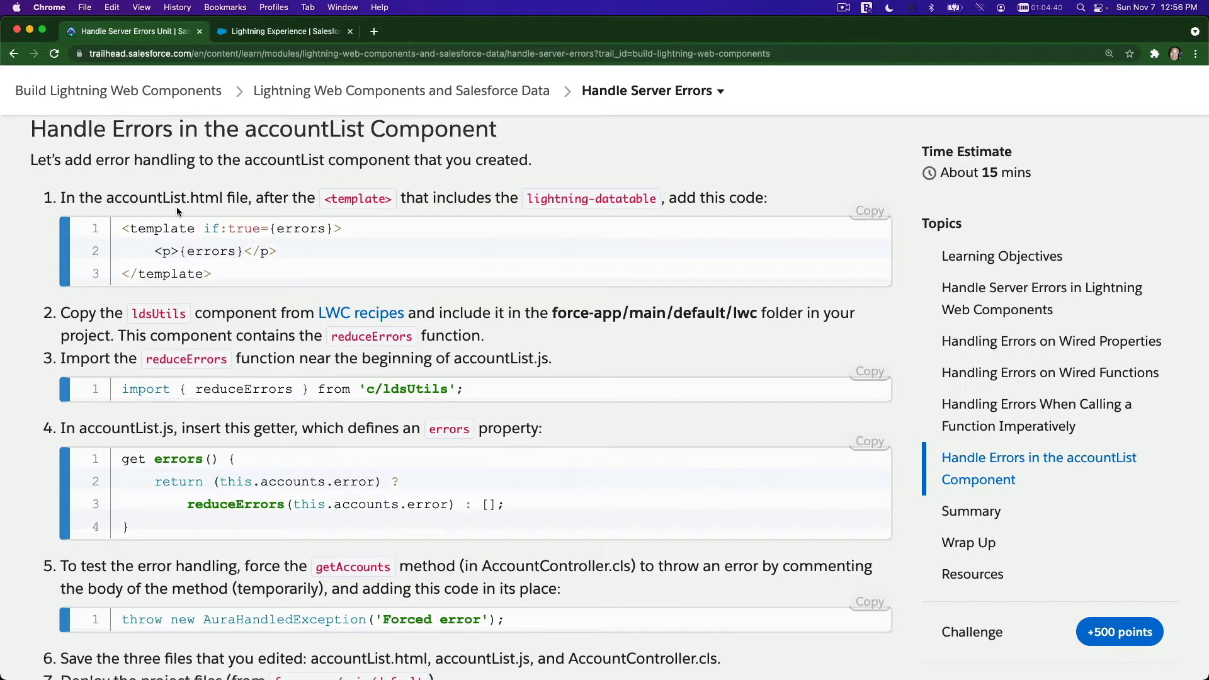
mouse_move(369, 214)
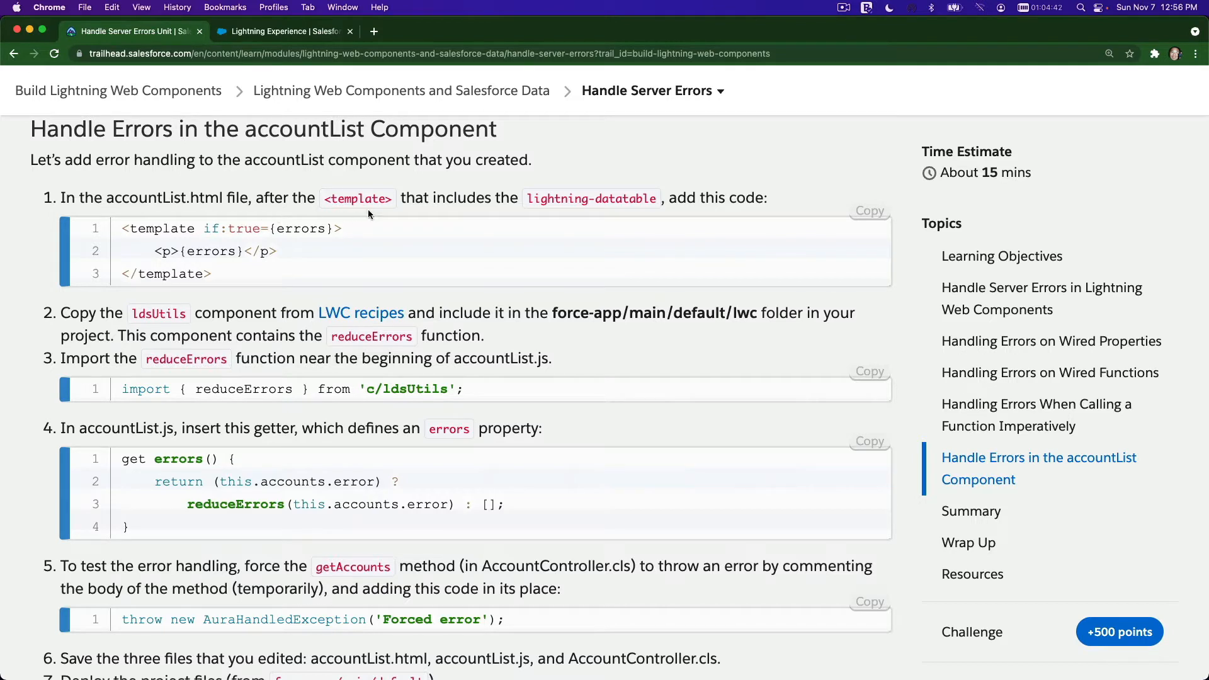
mouse_move(574, 204)
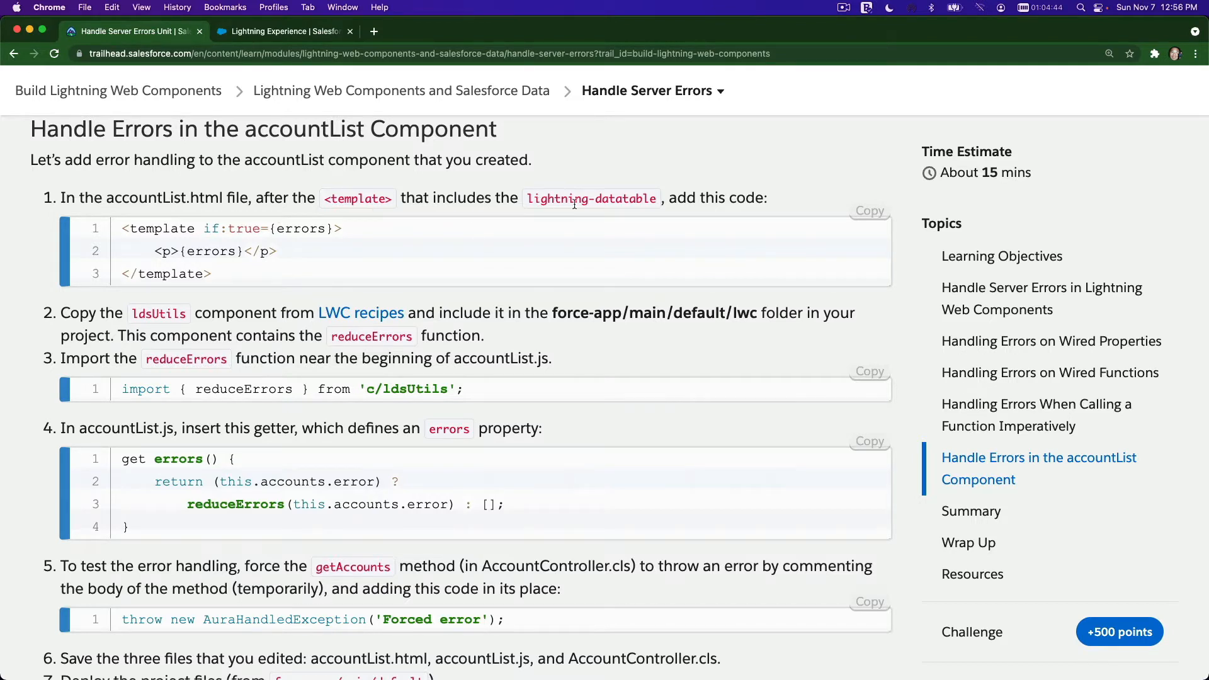
mouse_move(215, 244)
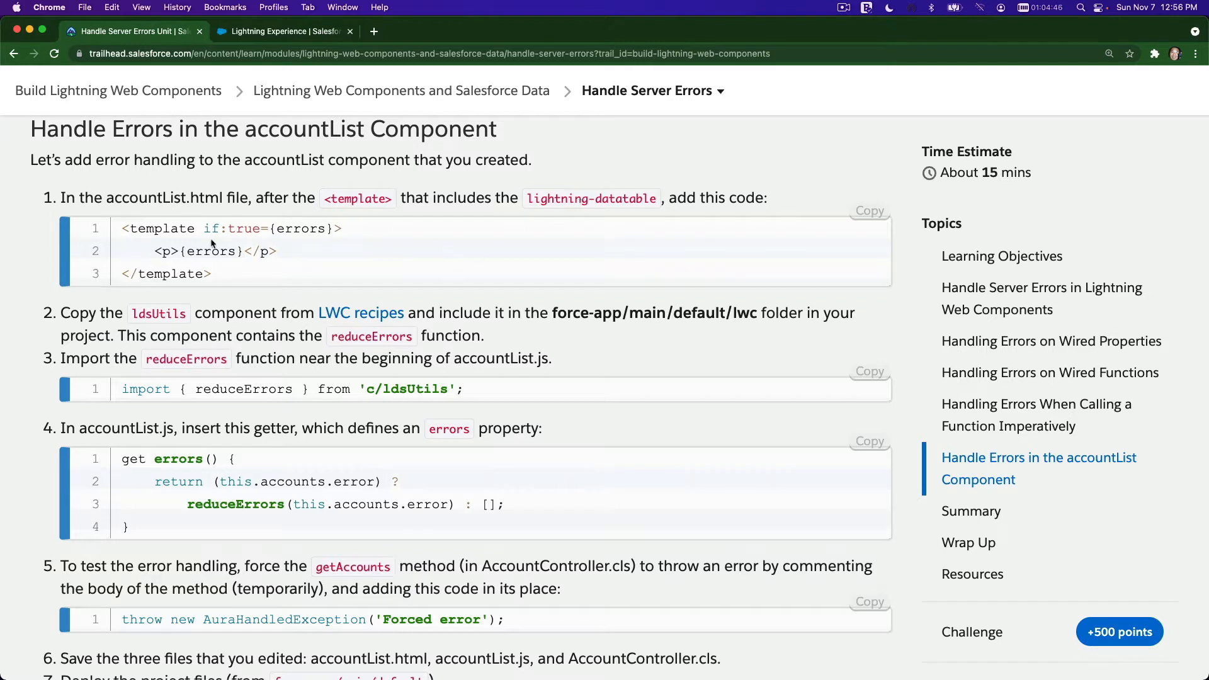
mouse_move(548, 232)
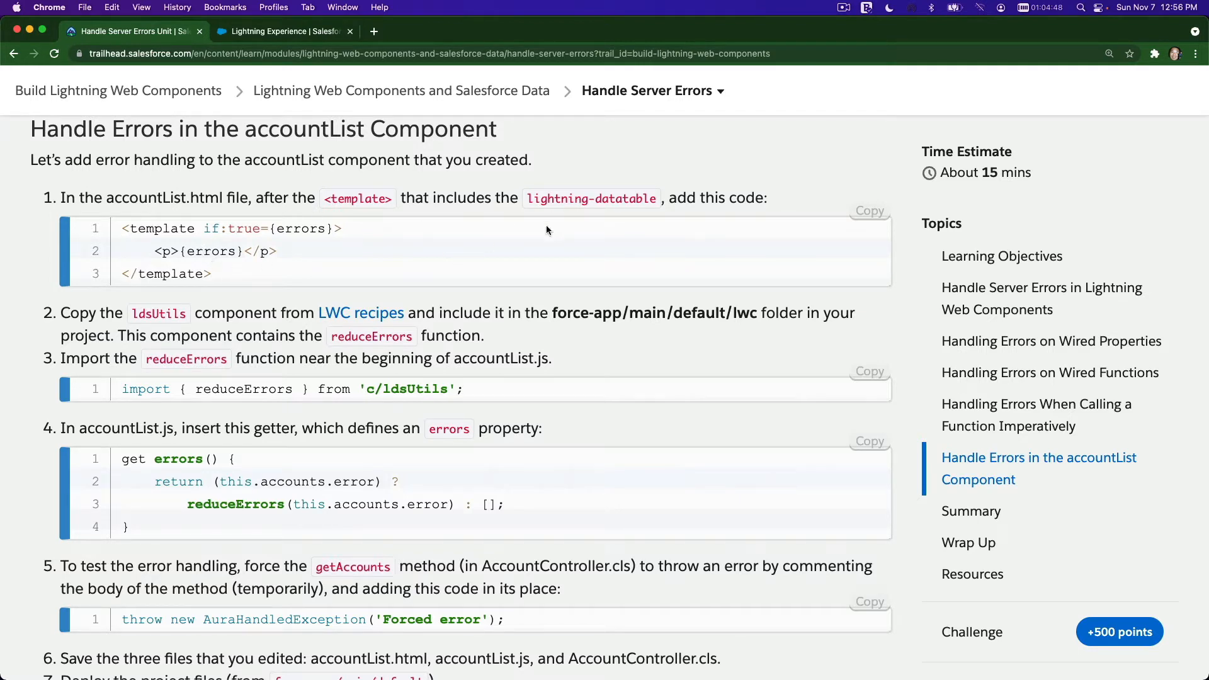
mouse_move(295, 224)
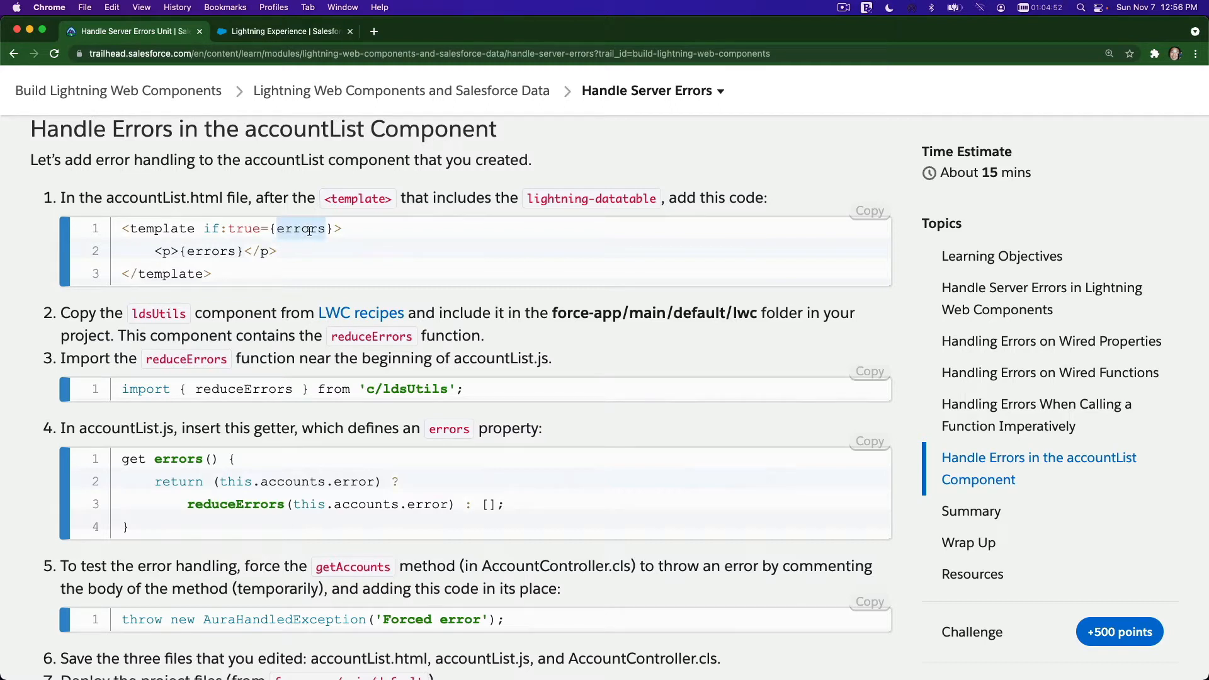
mouse_move(787, 249)
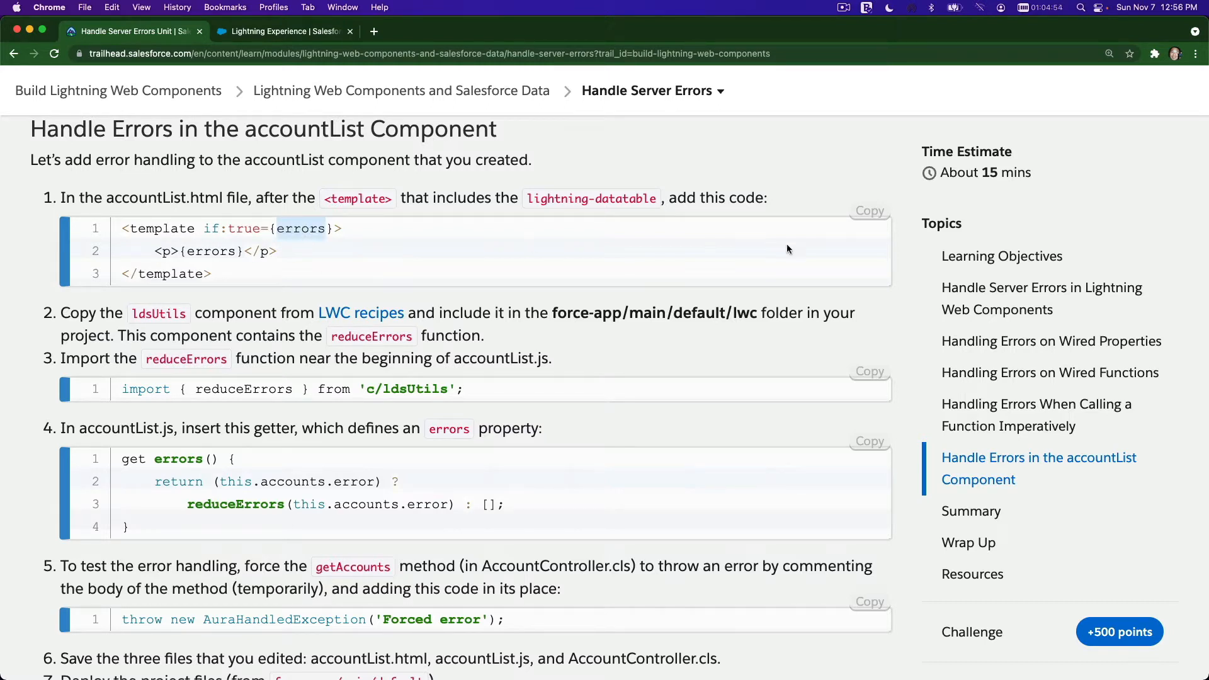
click(870, 210)
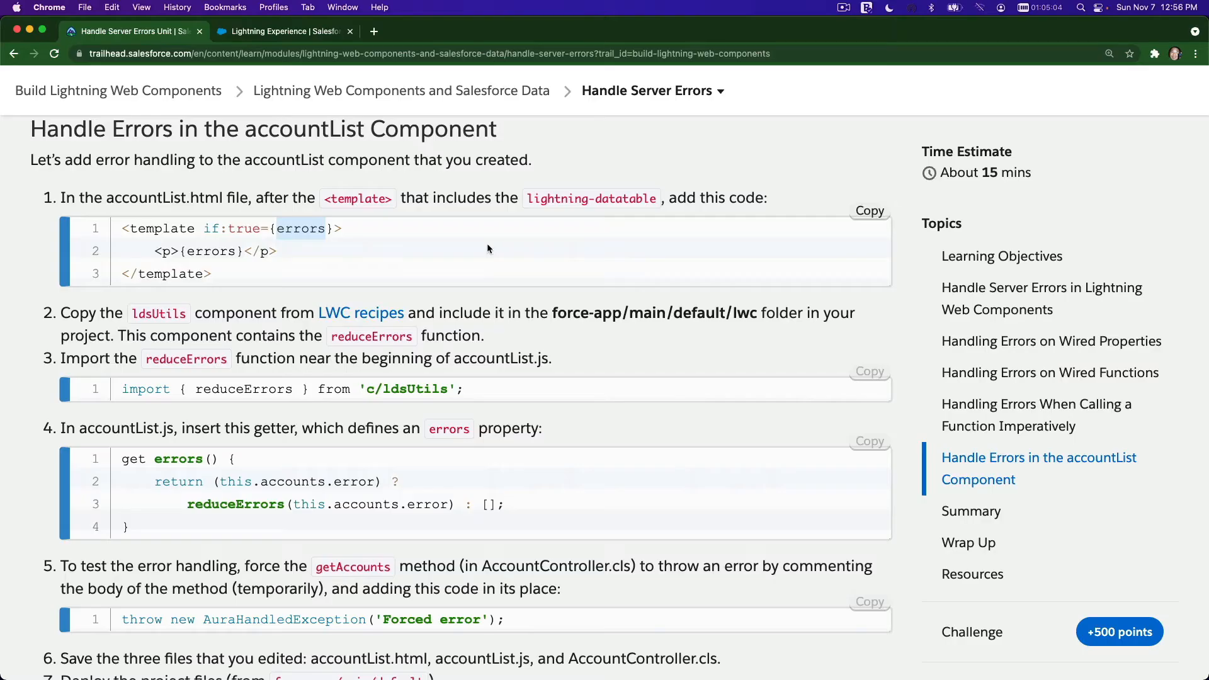
Open the step-2 'LWC recipes' link in a new browser tab
scroll(down, 3)
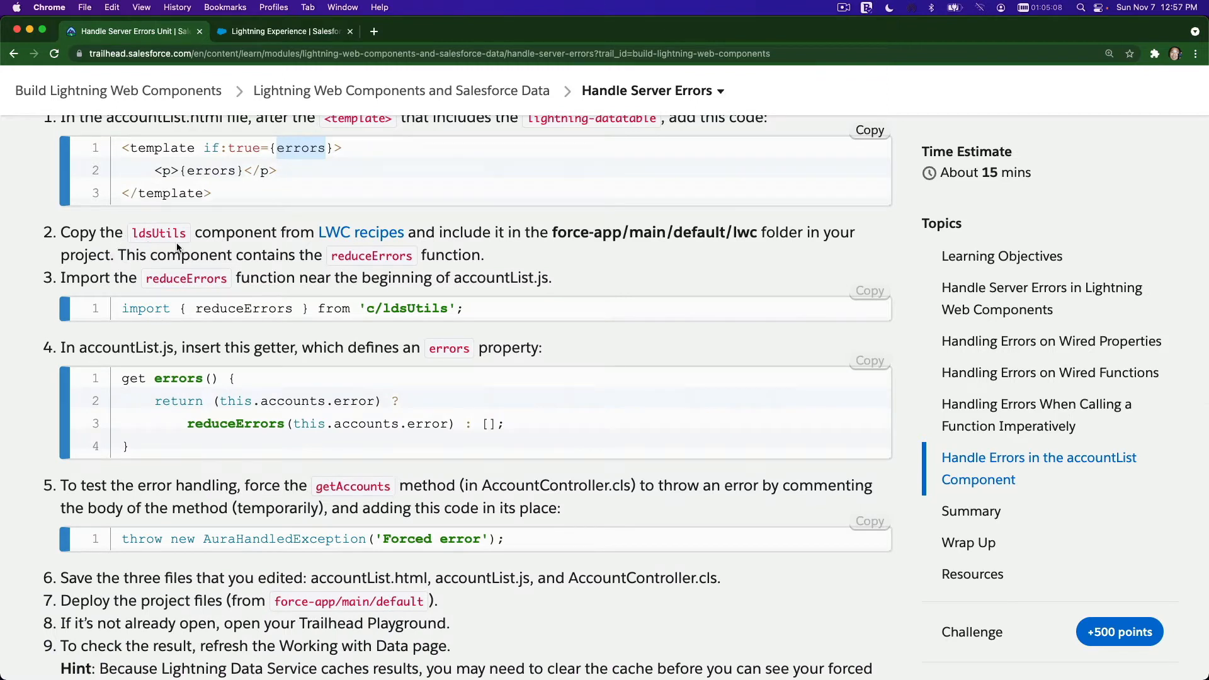
mouse_move(347, 271)
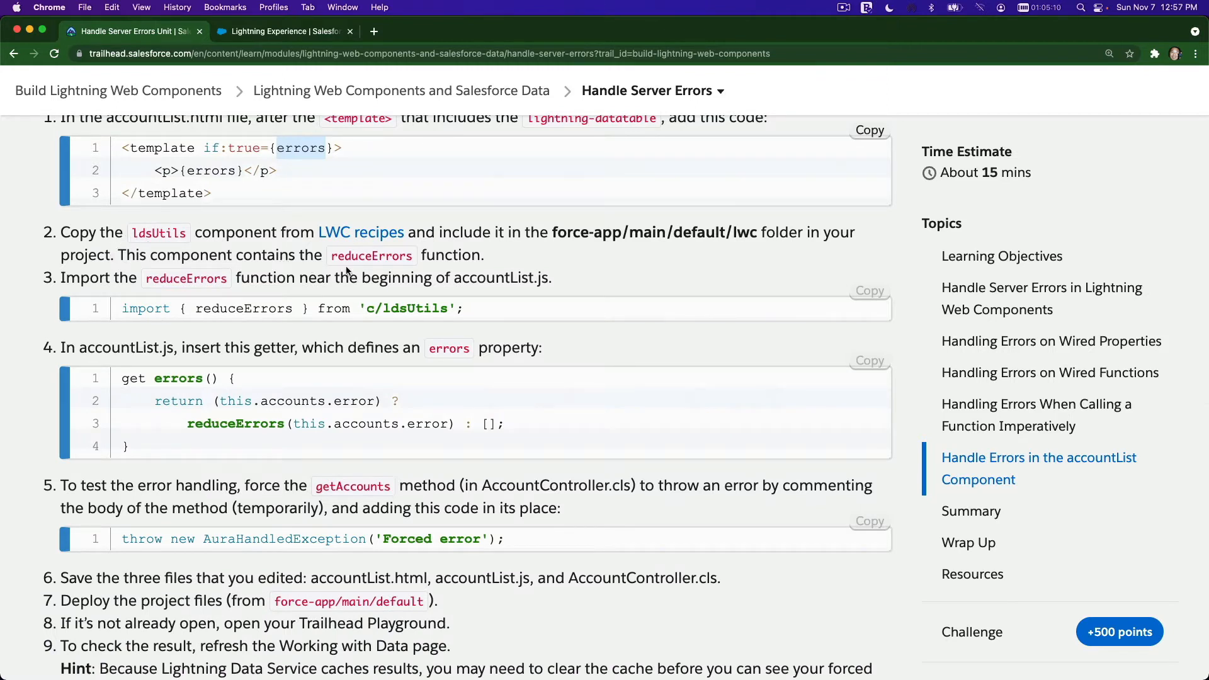
mouse_move(571, 249)
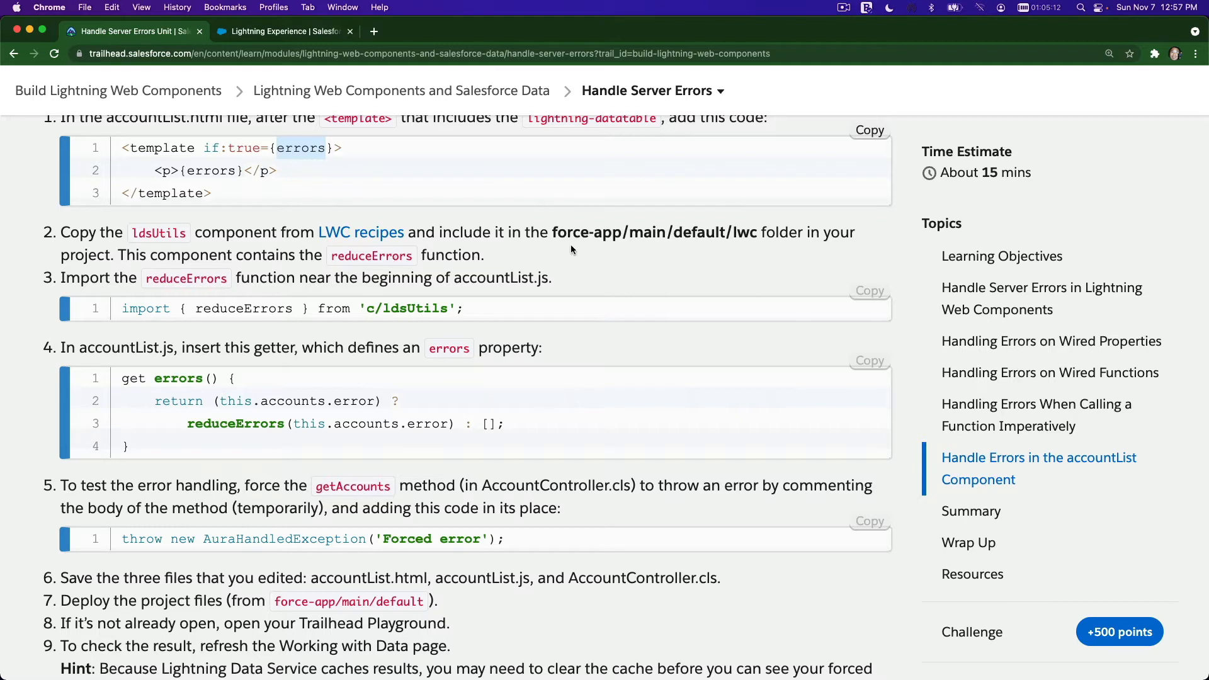
mouse_move(400, 254)
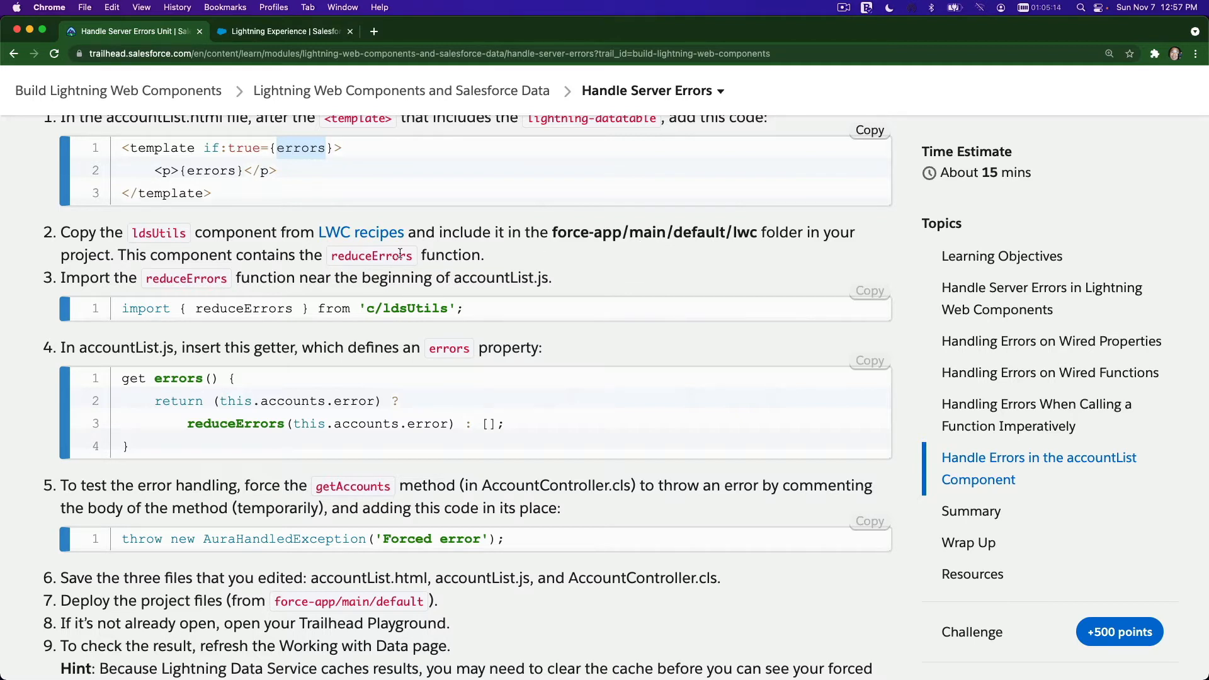
mouse_move(361, 232)
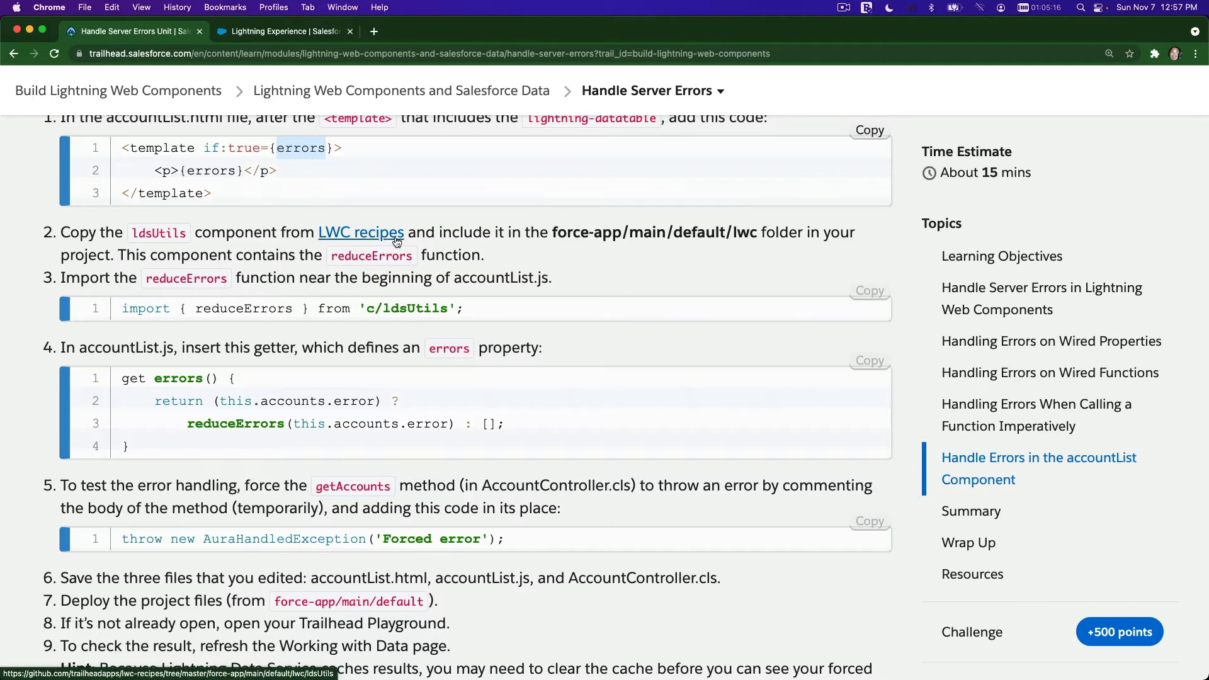
click(361, 231)
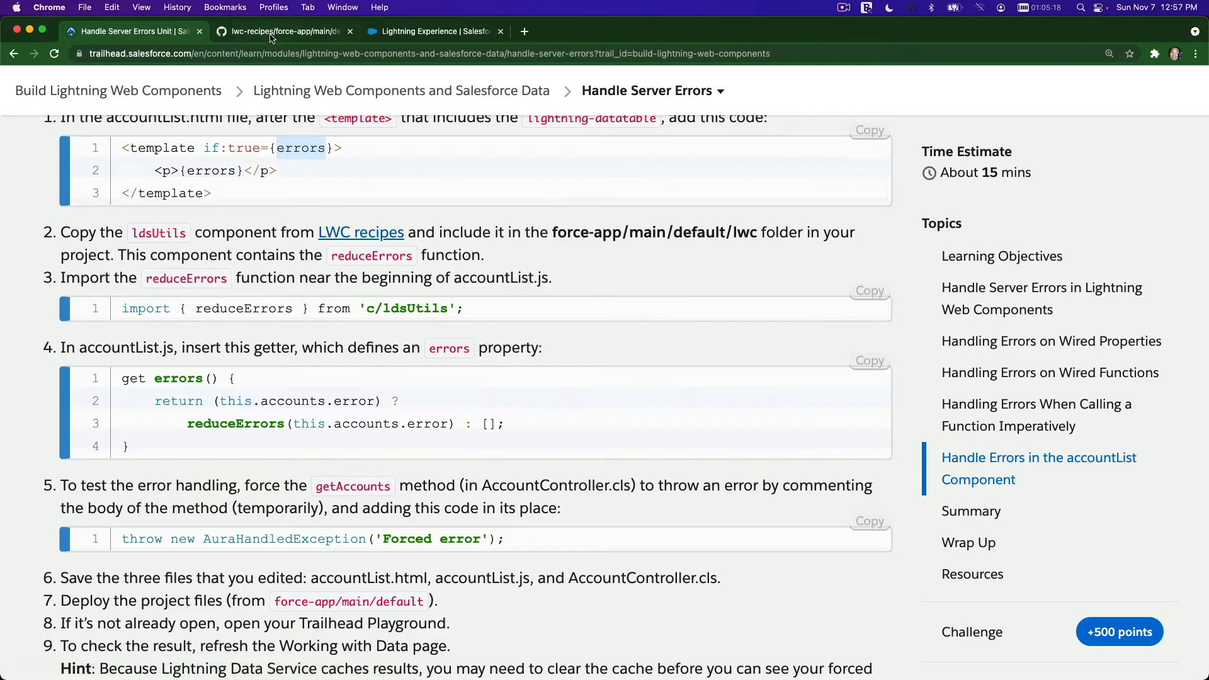
Switch to the lwc-recipes tab showing the ldsUtils folder on GitHub
click(284, 32)
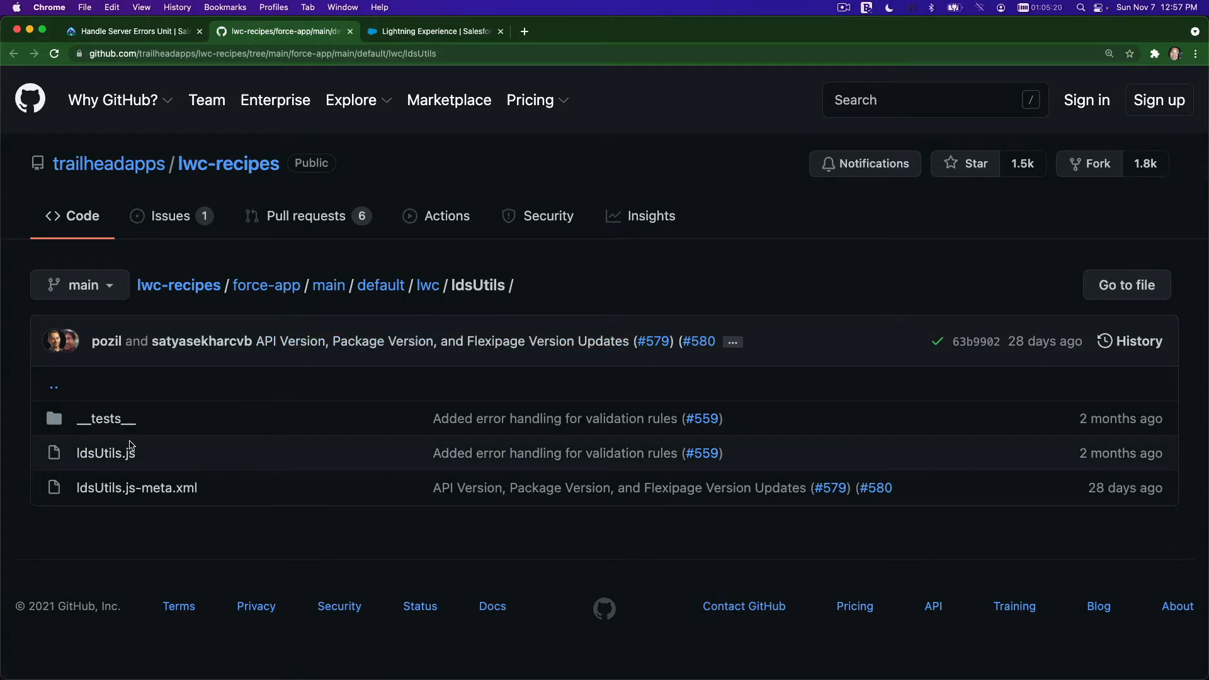
mouse_move(148, 474)
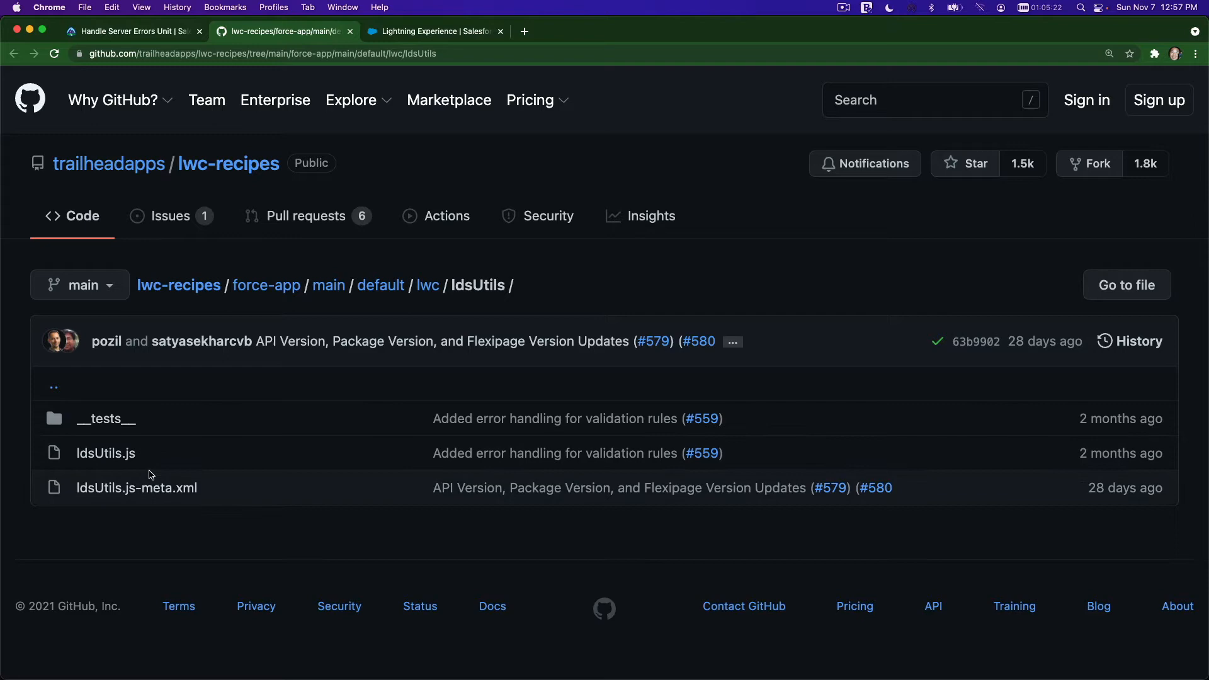
mouse_move(105, 452)
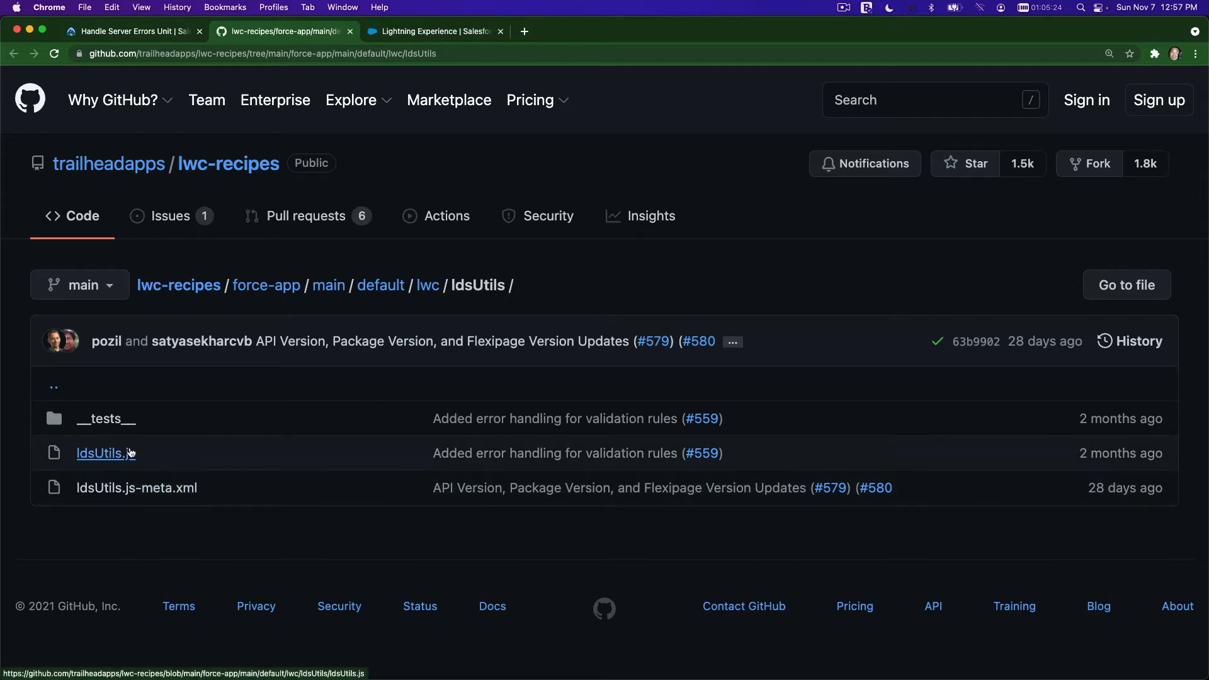
mouse_move(228, 537)
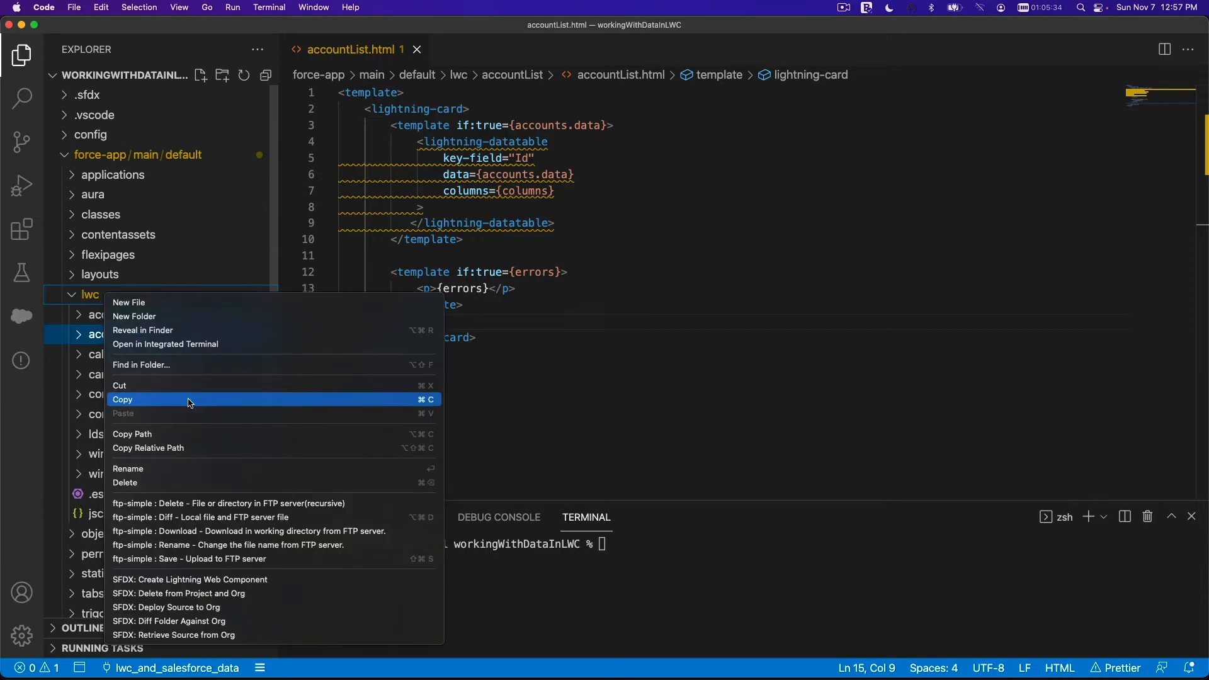
mouse_move(248, 580)
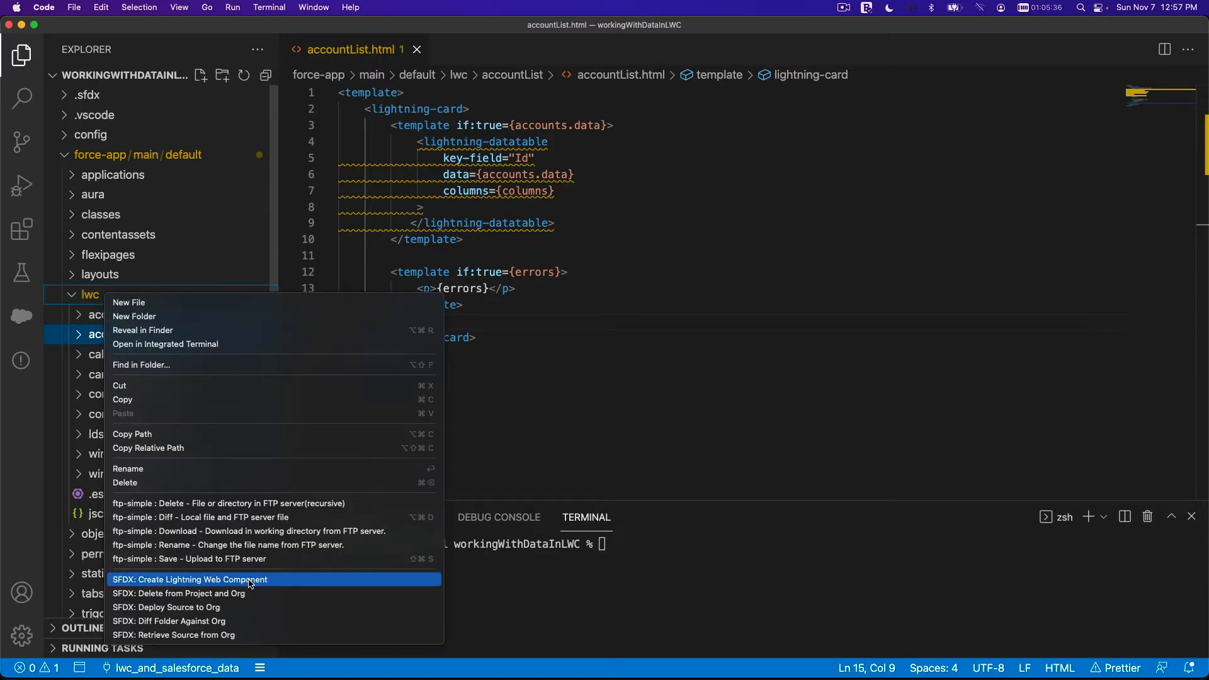
Create a Lightning web component named ldsUtils under force-app/main/default/lwc
click(190, 579)
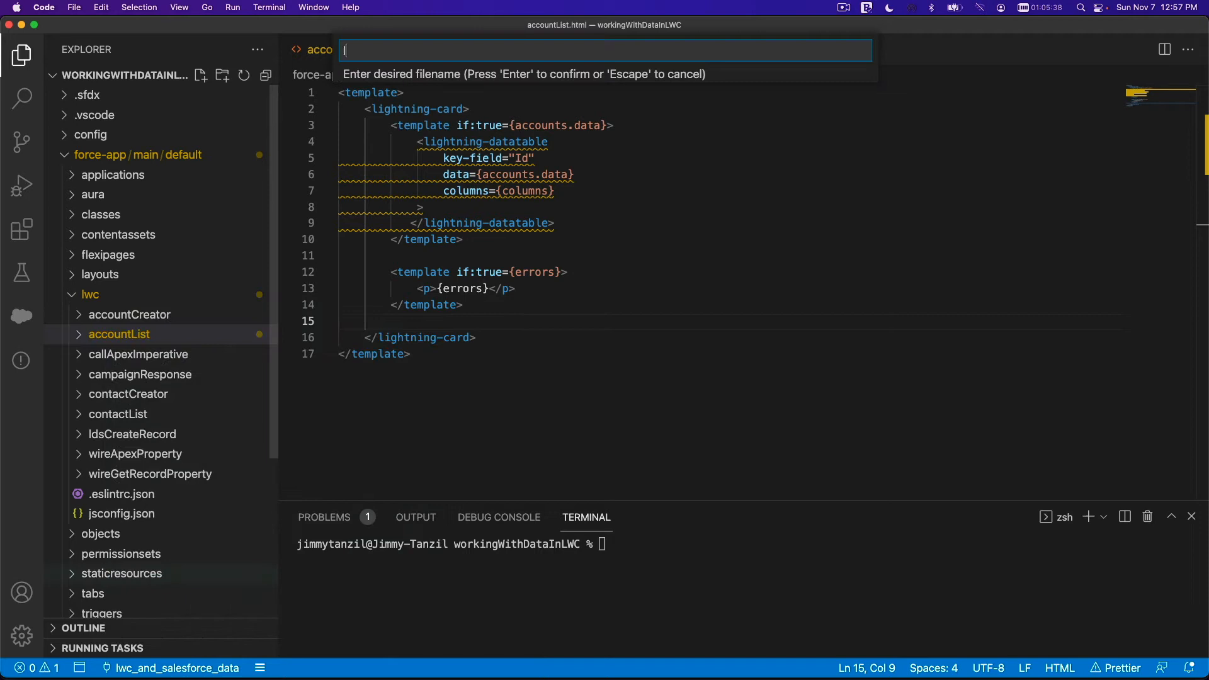
text(ldsUti)
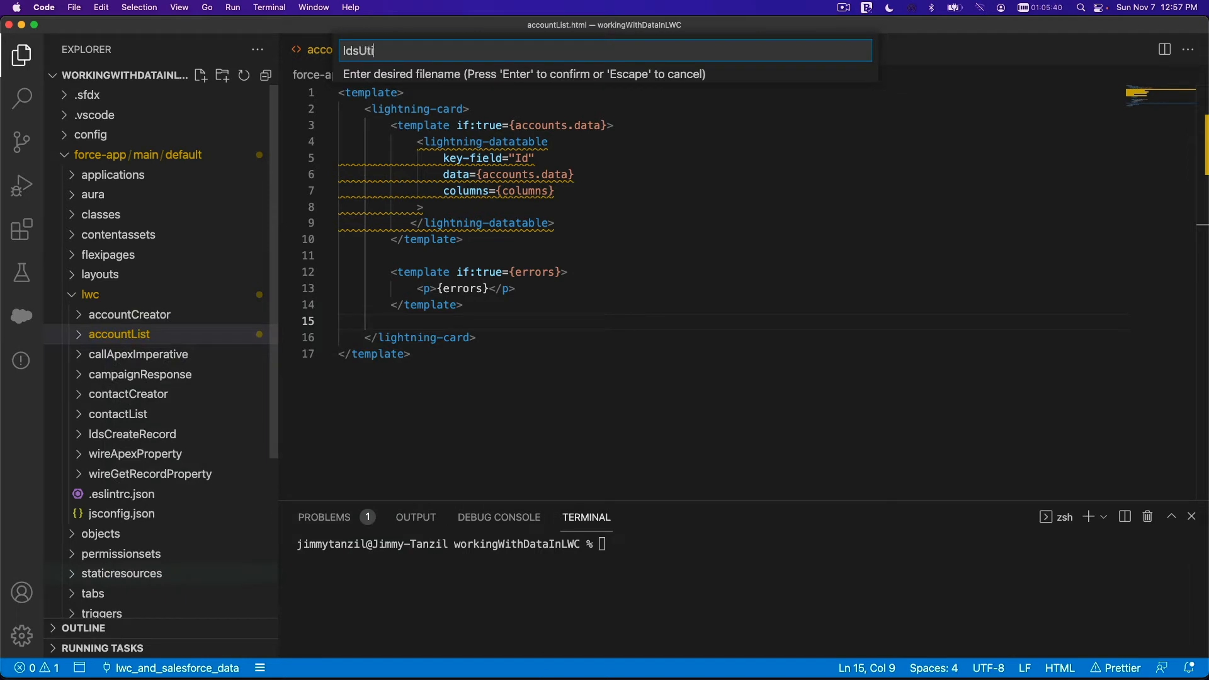
key(Return)
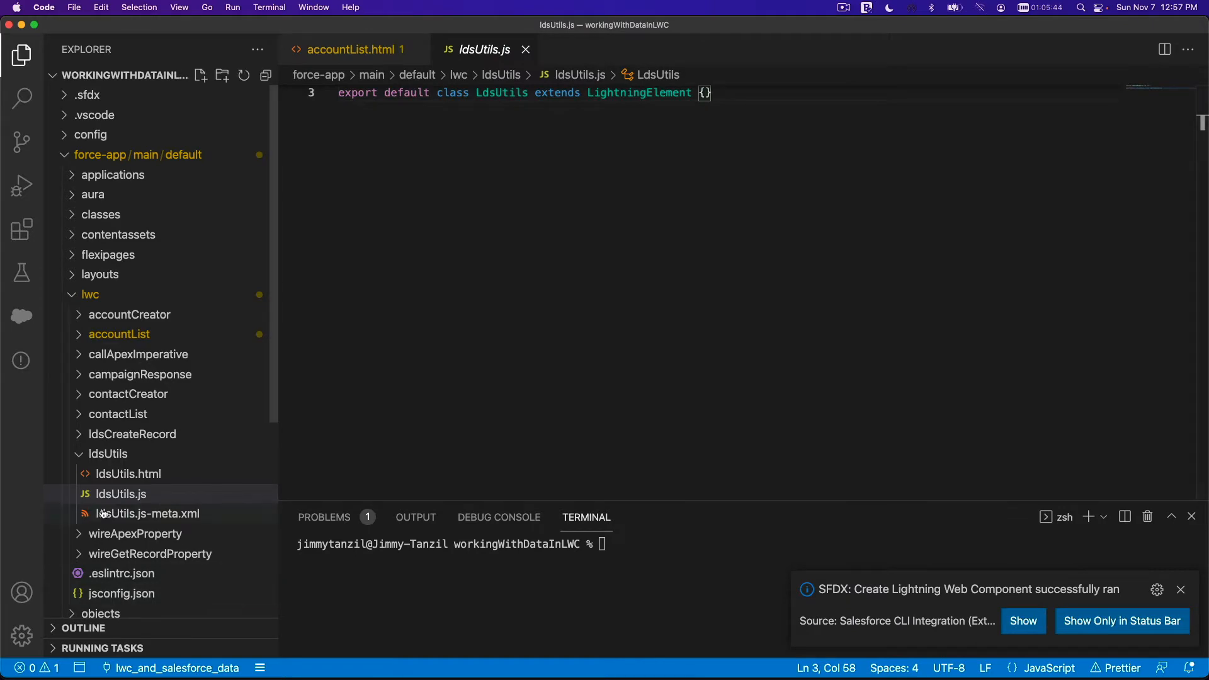
click(121, 493)
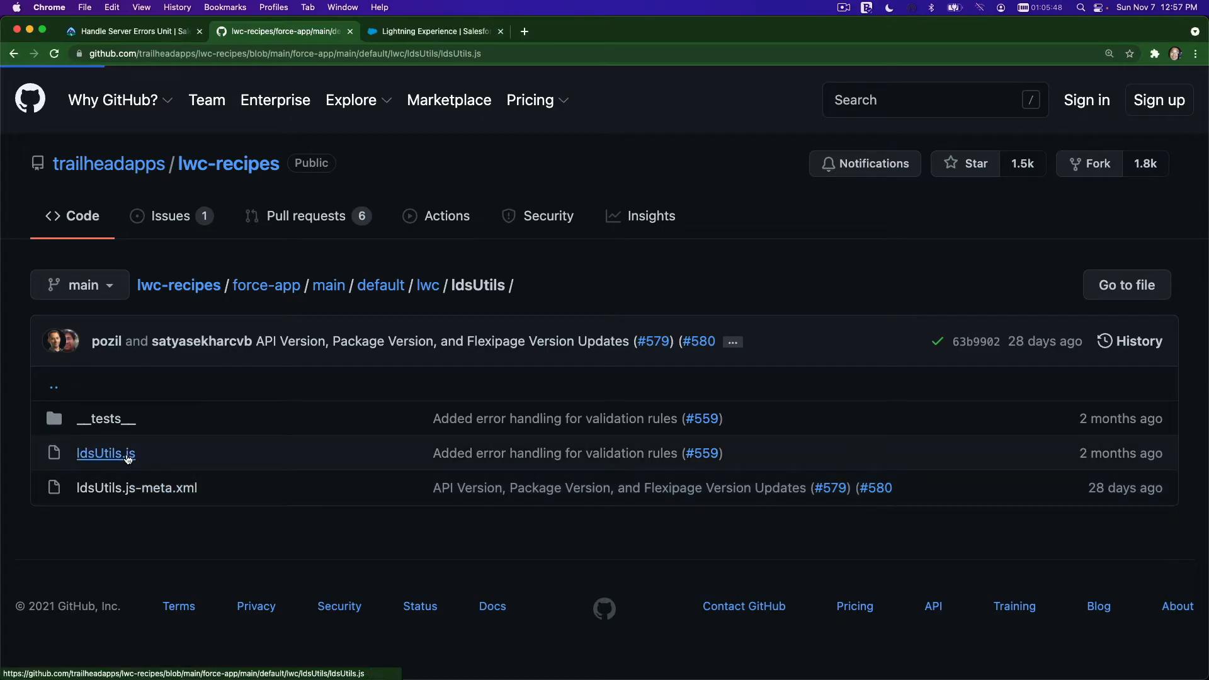
Copy the recipe ldsUtils.js reduceErrors code (81 lines) into the local ldsUtils.js
click(106, 454)
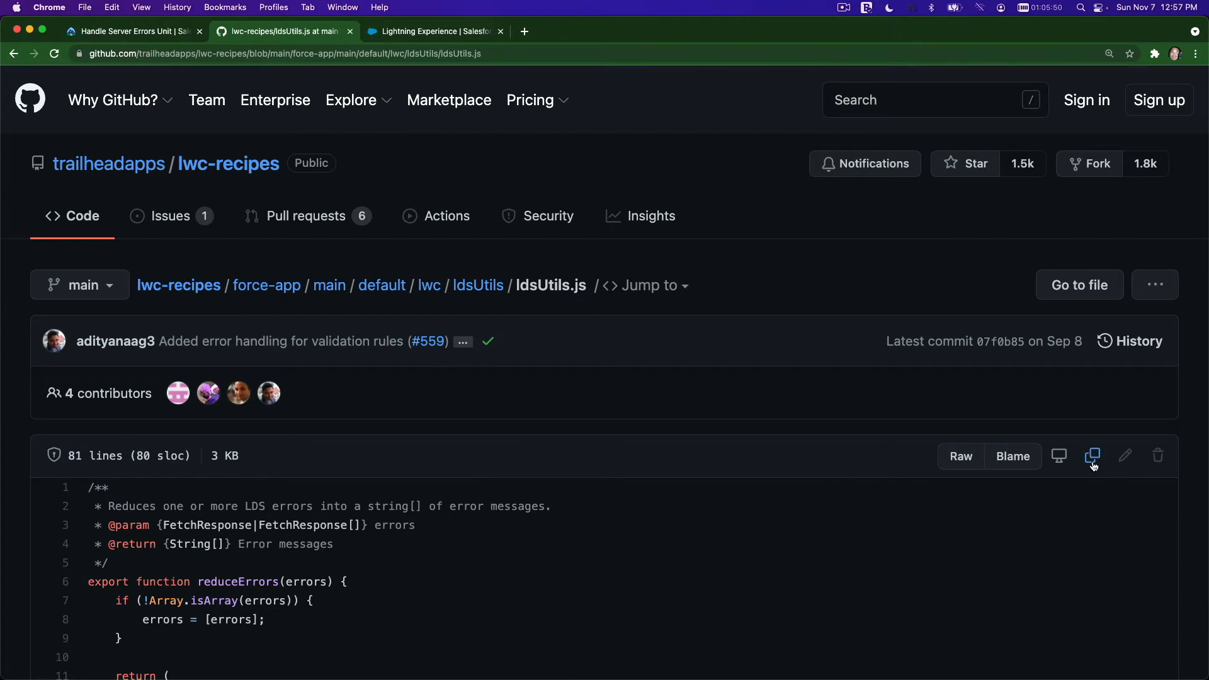
click(1092, 456)
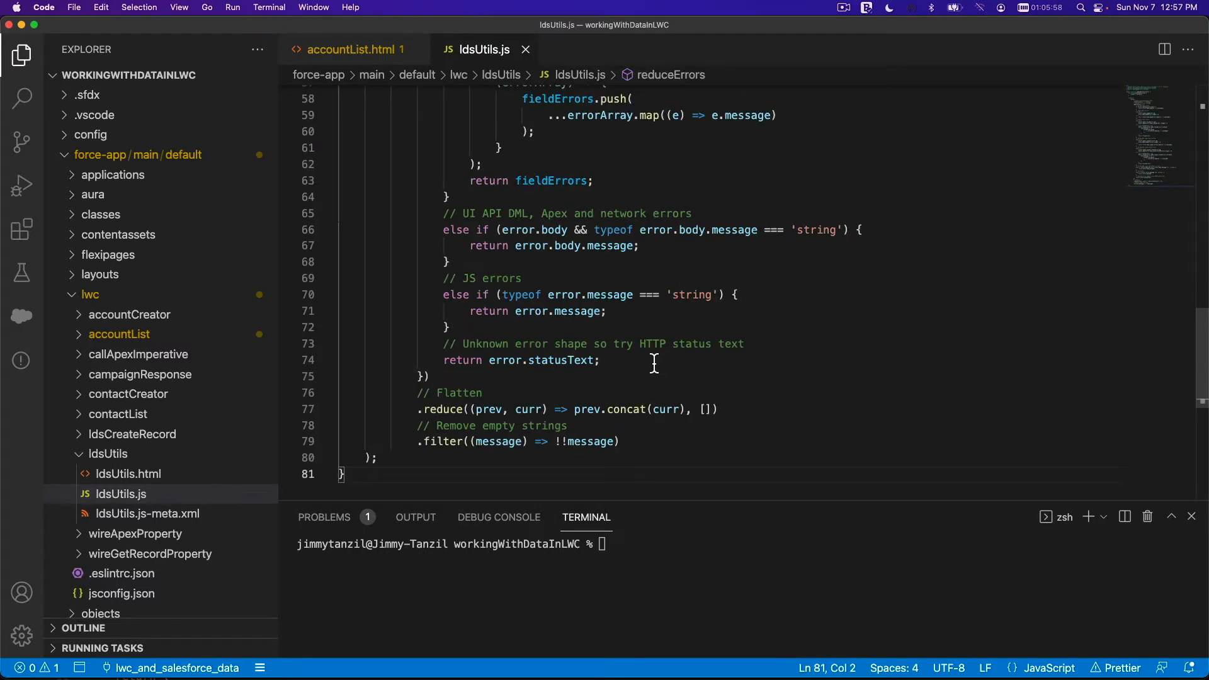
click(281, 31)
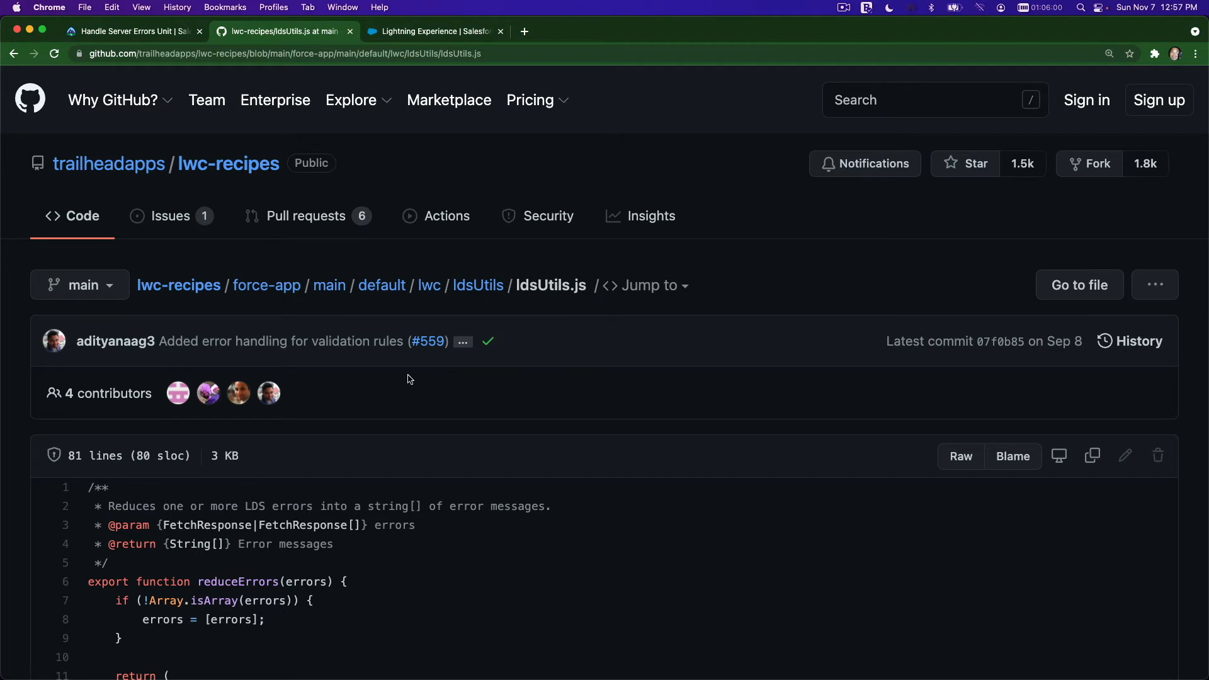
mouse_move(481, 297)
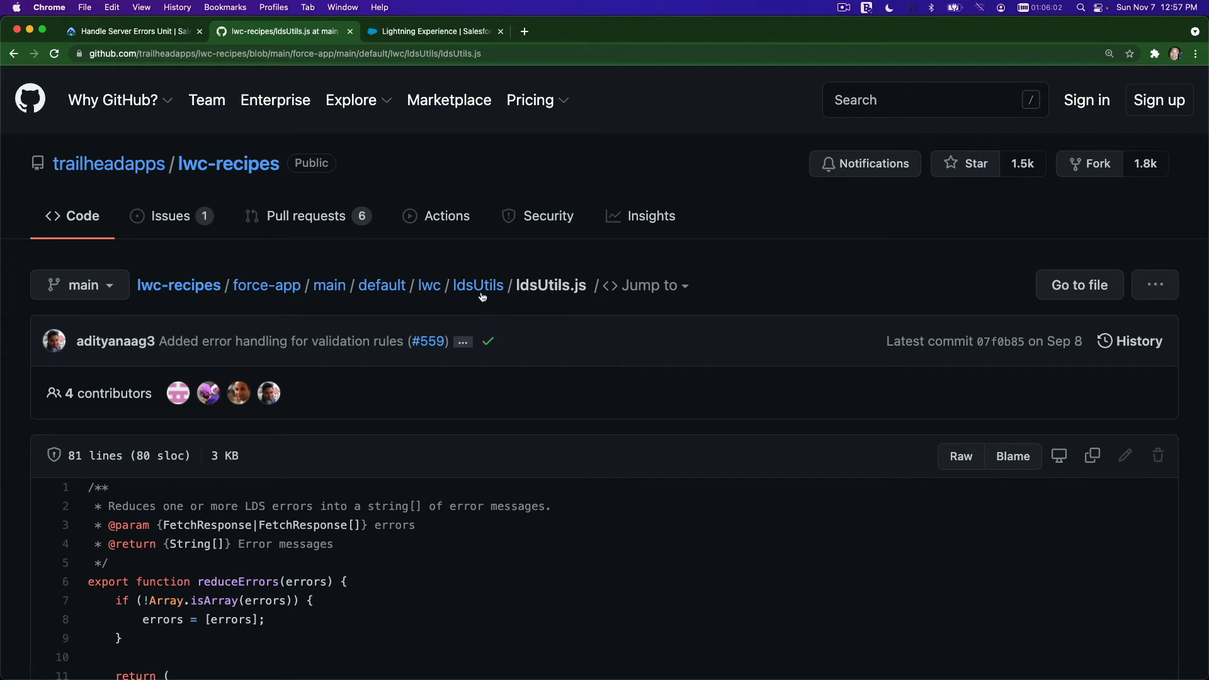
mouse_move(401, 411)
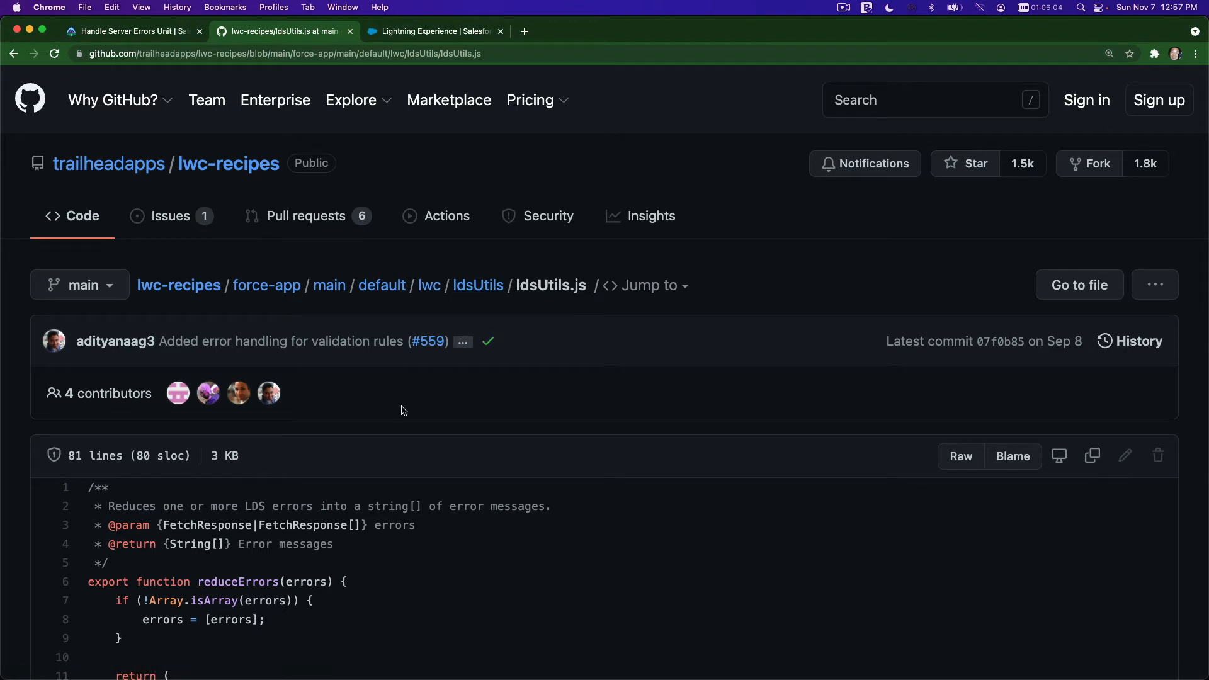
Copy the raw contents of the recipe's ldsUtils.js-meta.xml from GitHub
scroll(up, 3)
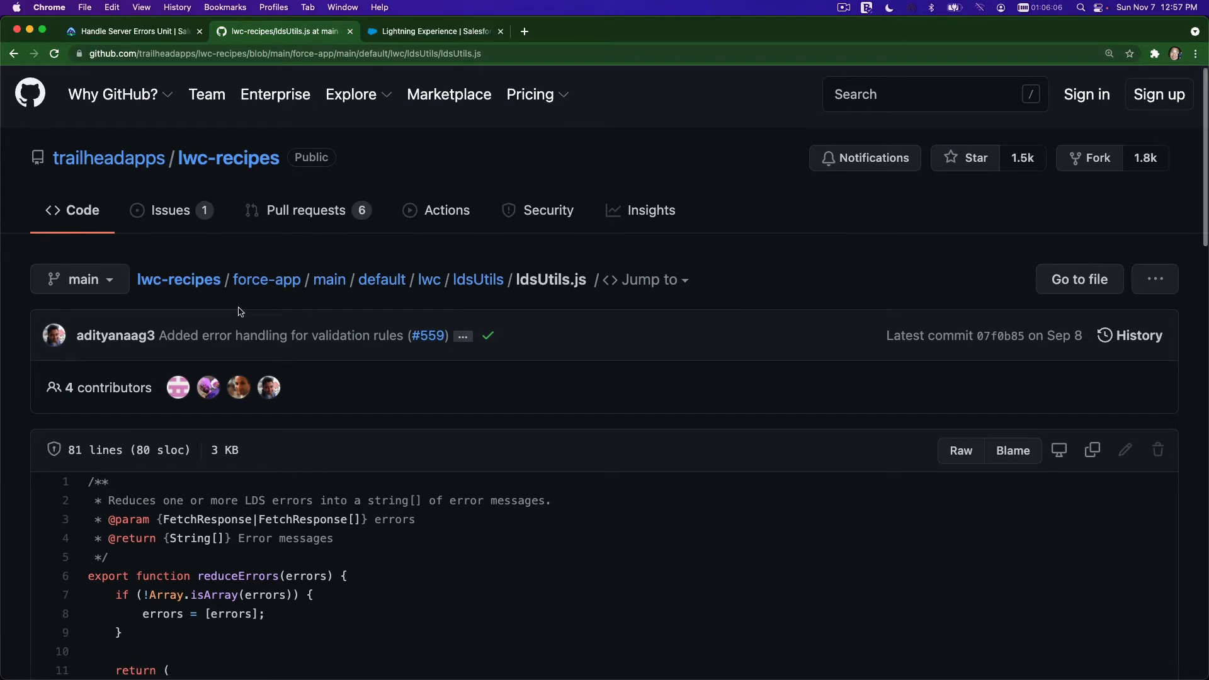
click(477, 280)
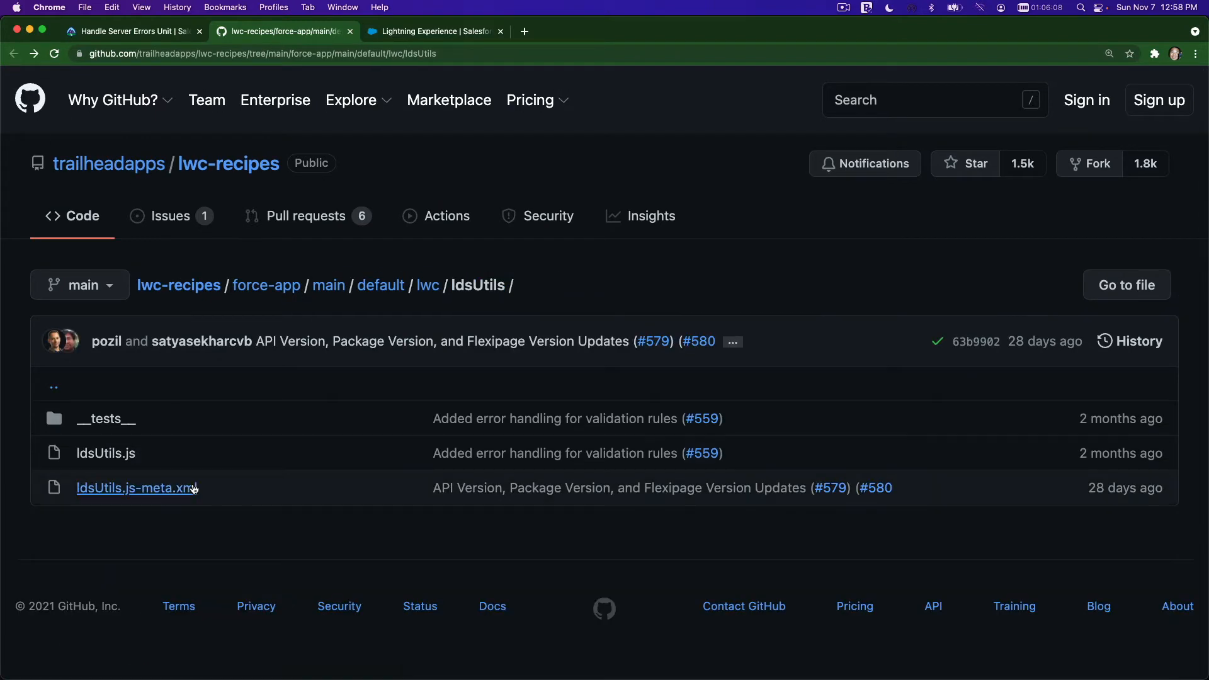
click(135, 488)
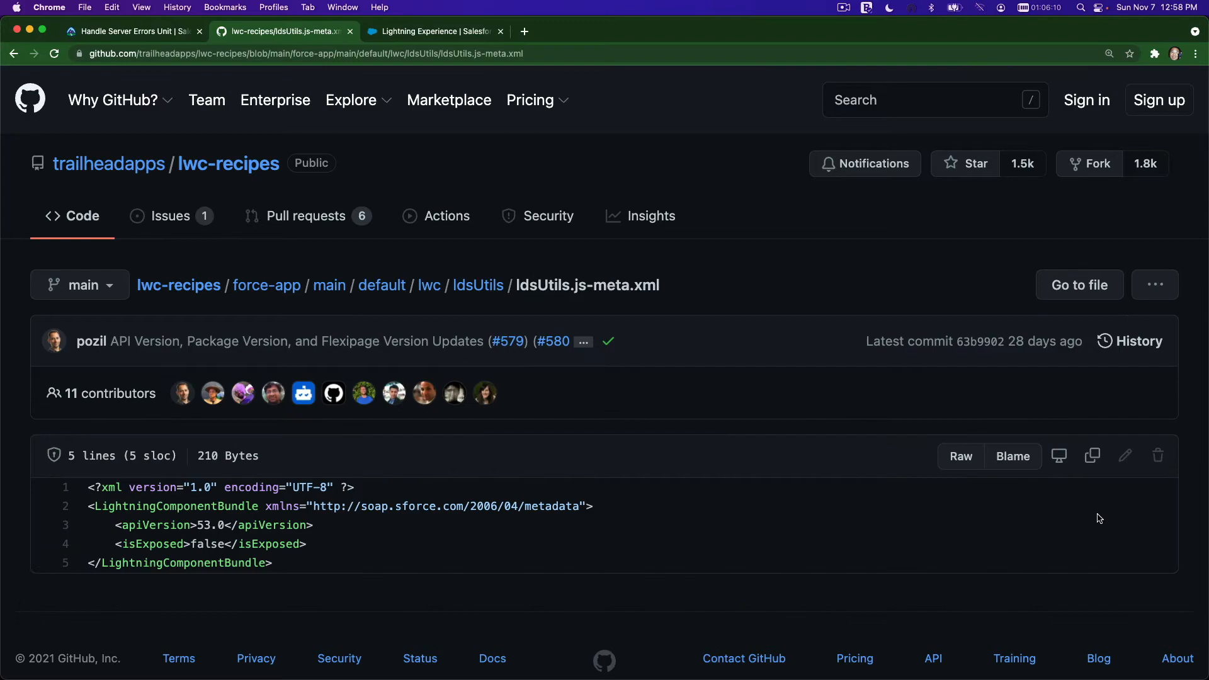
click(1092, 456)
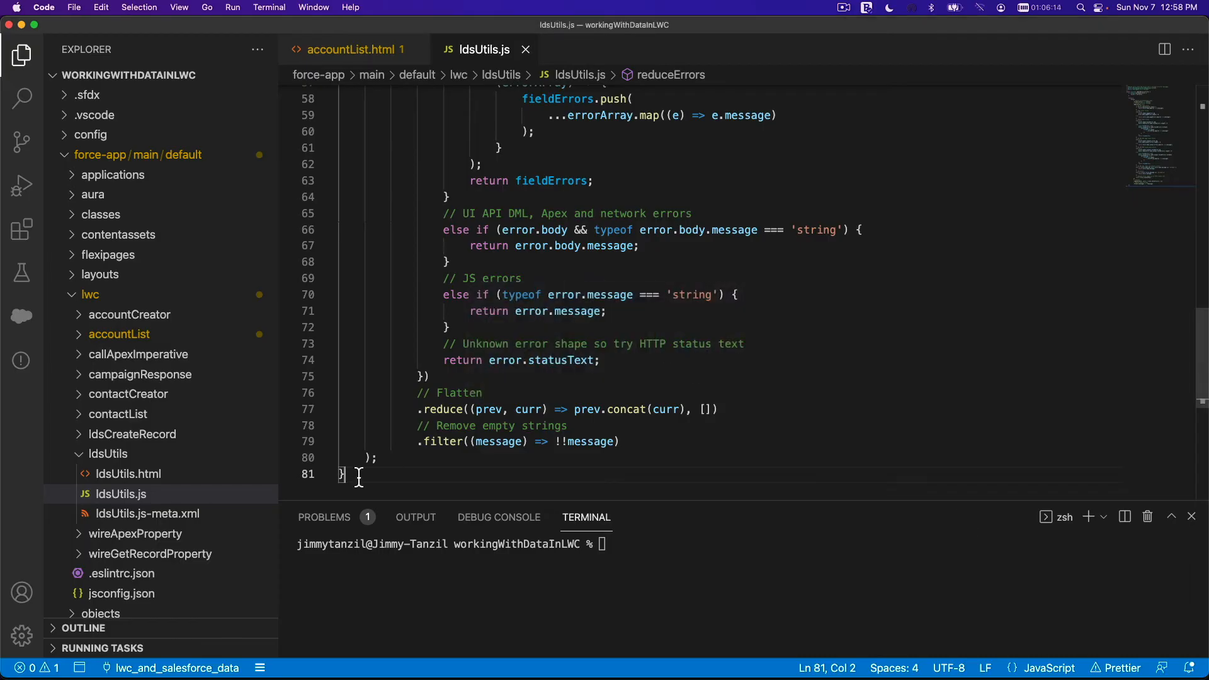
Paste the recipe metadata (apiVersion 53.0, isExposed false) into local ldsUtils.js-meta.xml
click(149, 514)
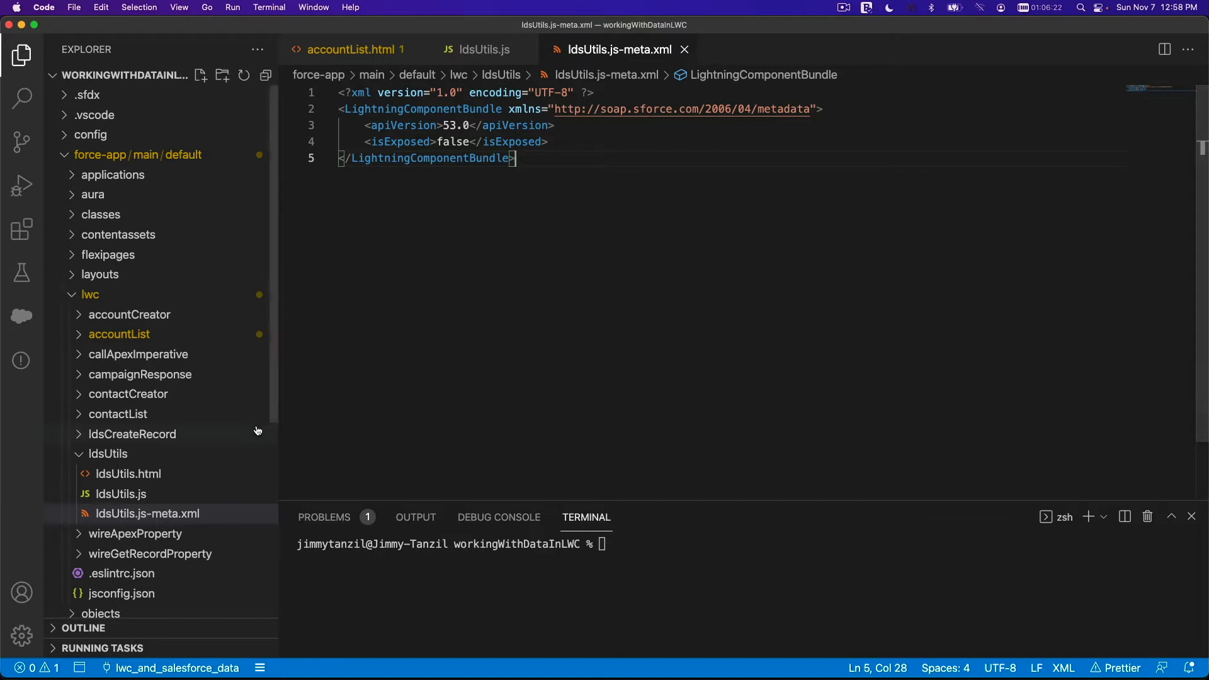
click(108, 454)
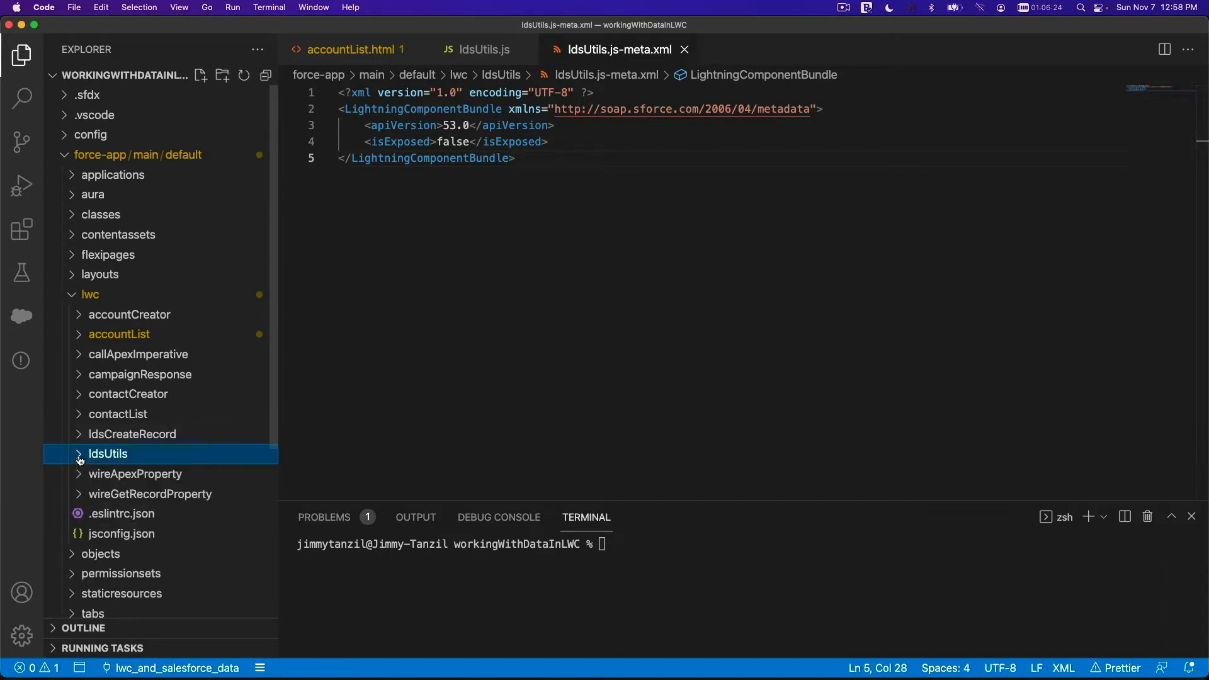
Deploy the ldsUtils folder with SFDX: Deploy Source to Org
right_click(109, 454)
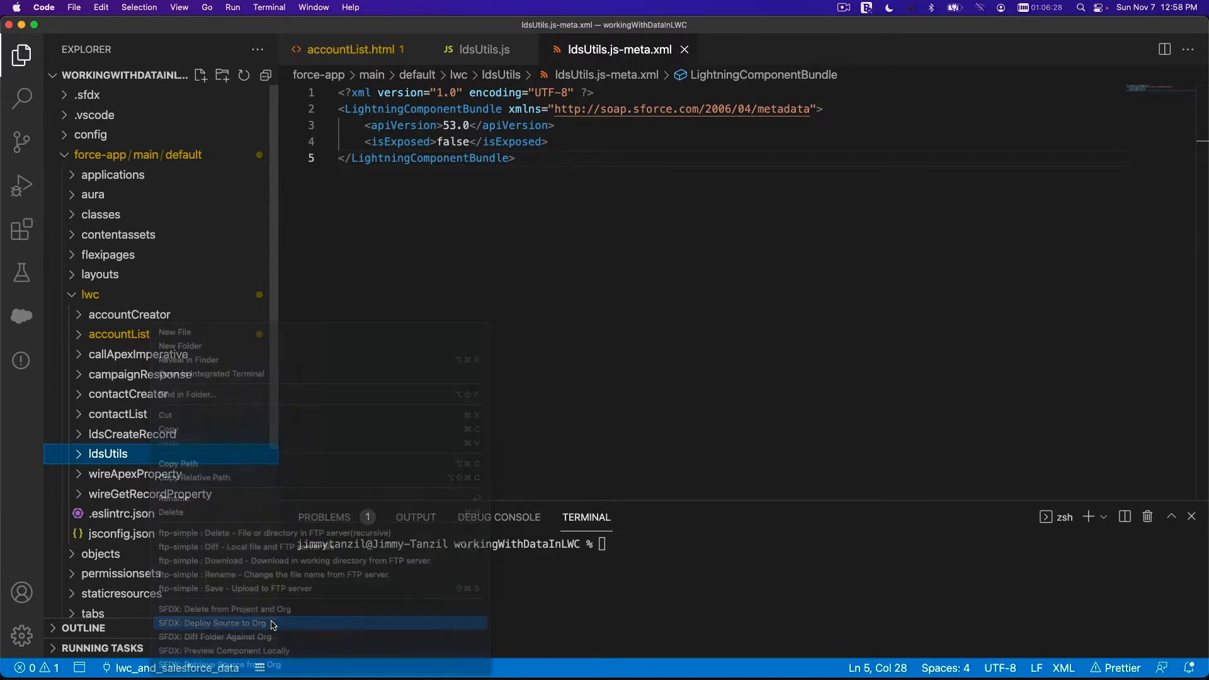
click(214, 624)
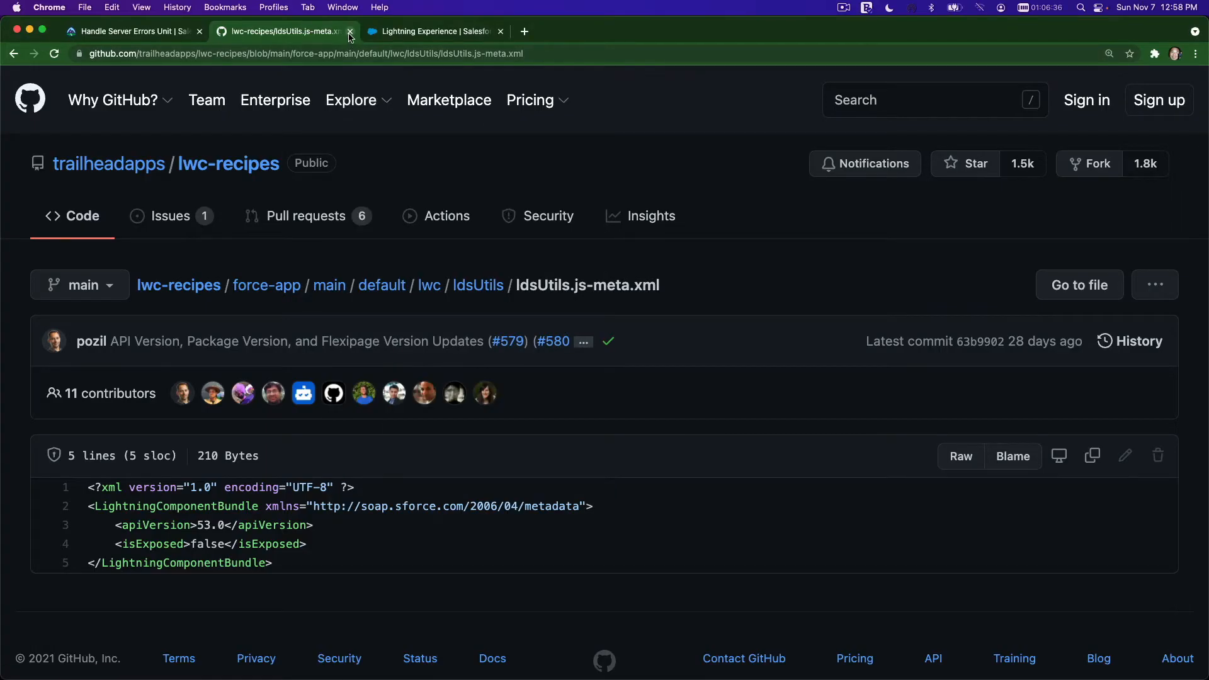
Close the GitHub tab, review Trailhead steps 3–4, and return to VS Code
click(349, 31)
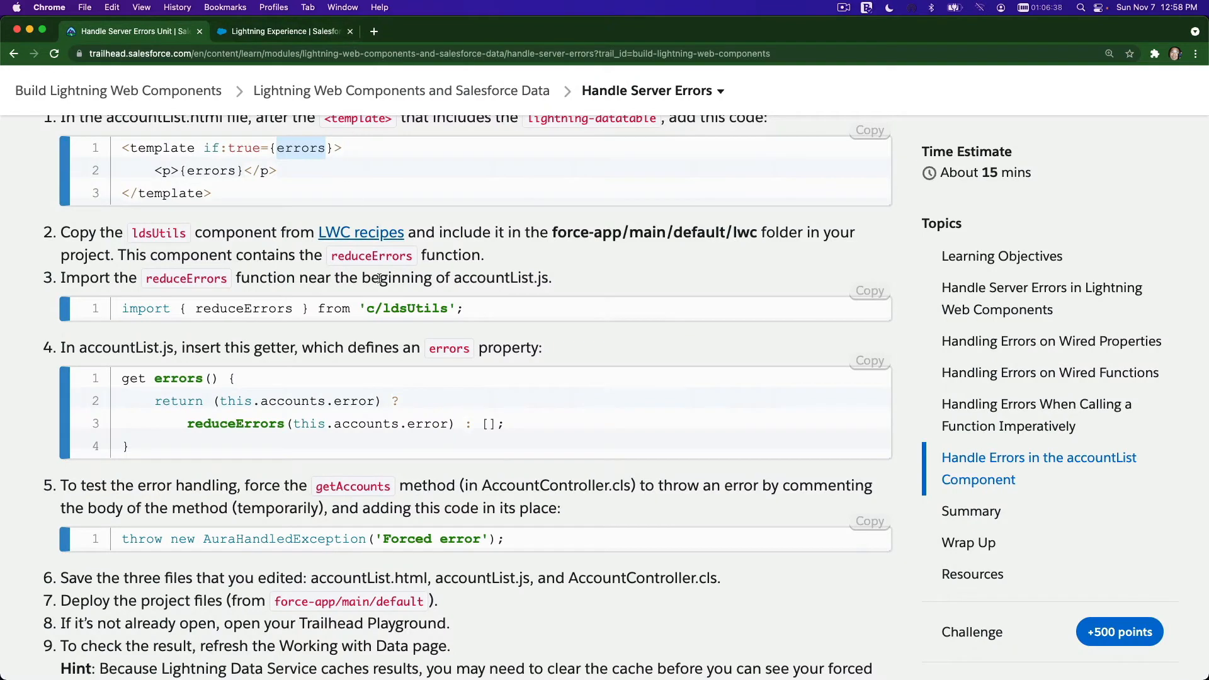
scroll(down, 3)
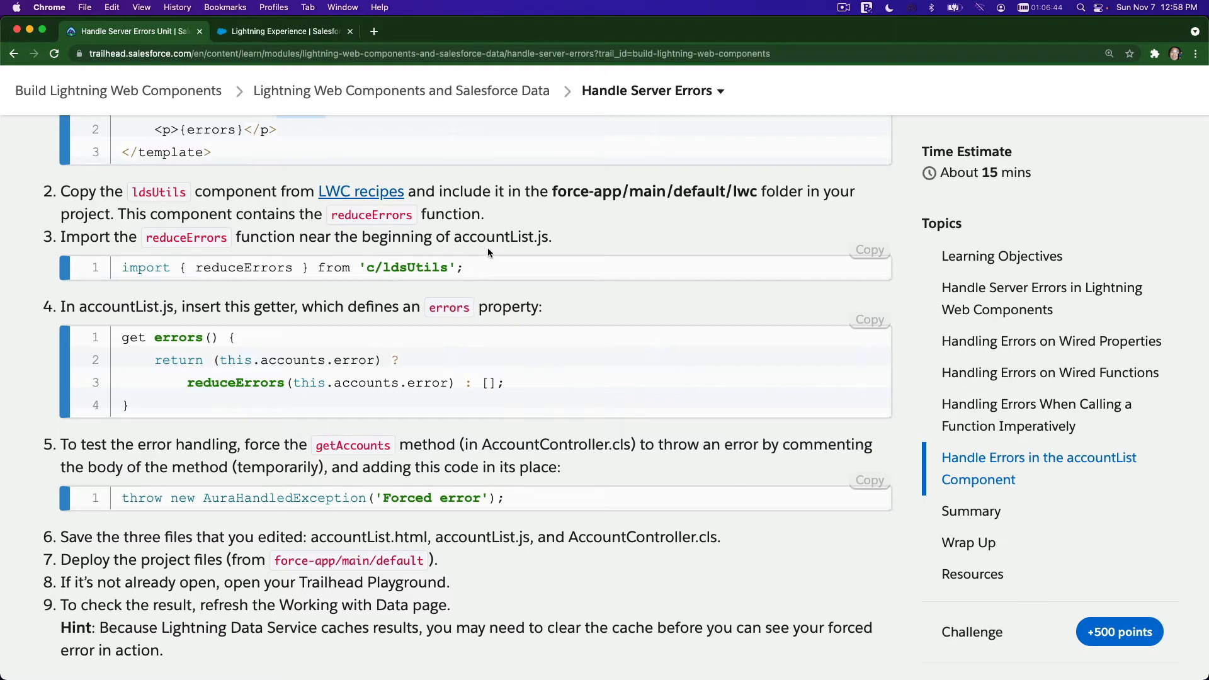
click(869, 249)
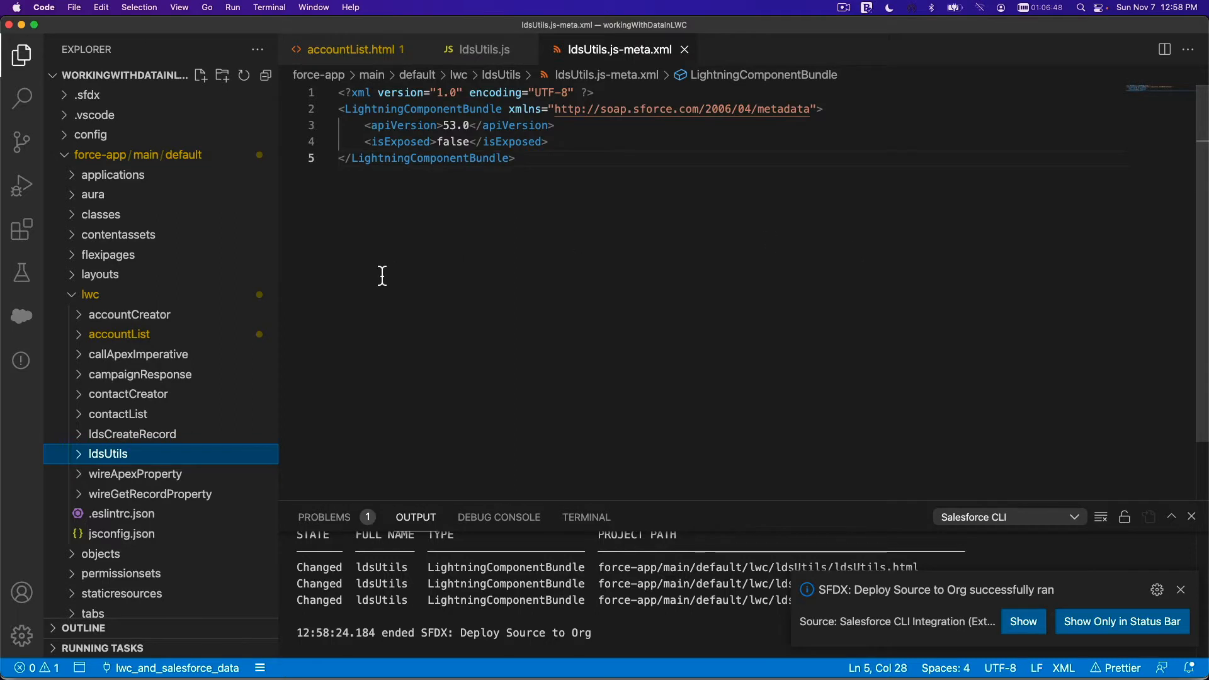
mouse_move(78, 342)
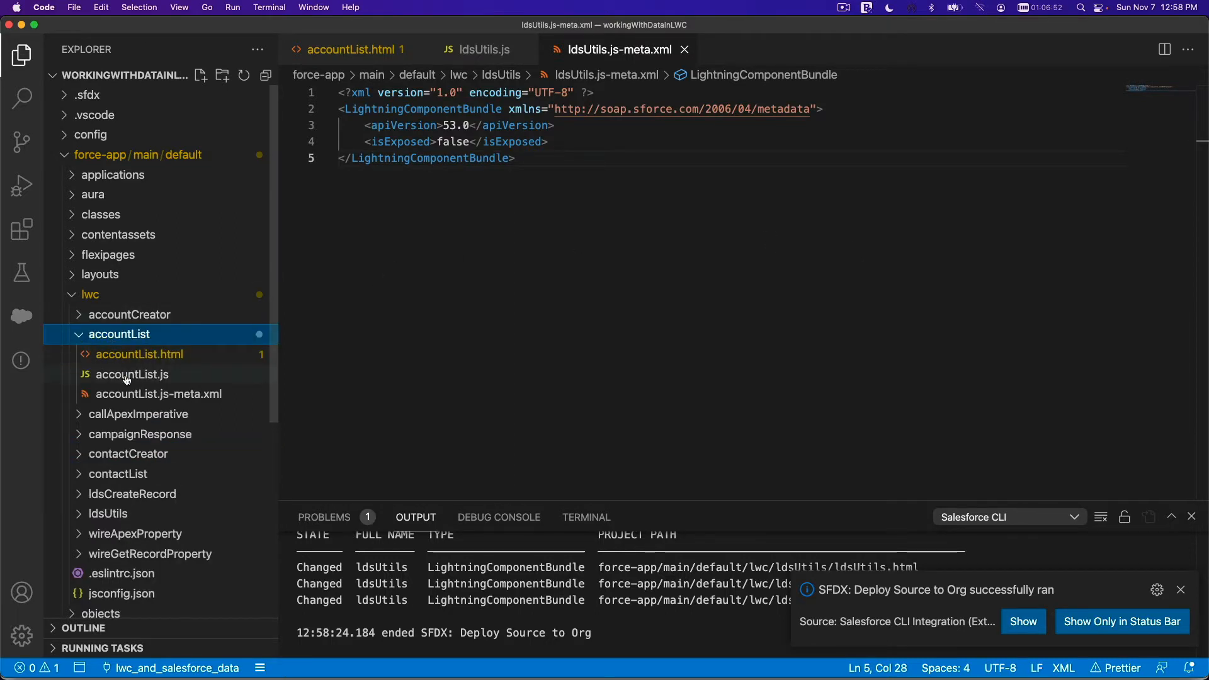
Add import { reduceErrors } from 'c/ldsUtils'; near the top of accountList.js
click(131, 374)
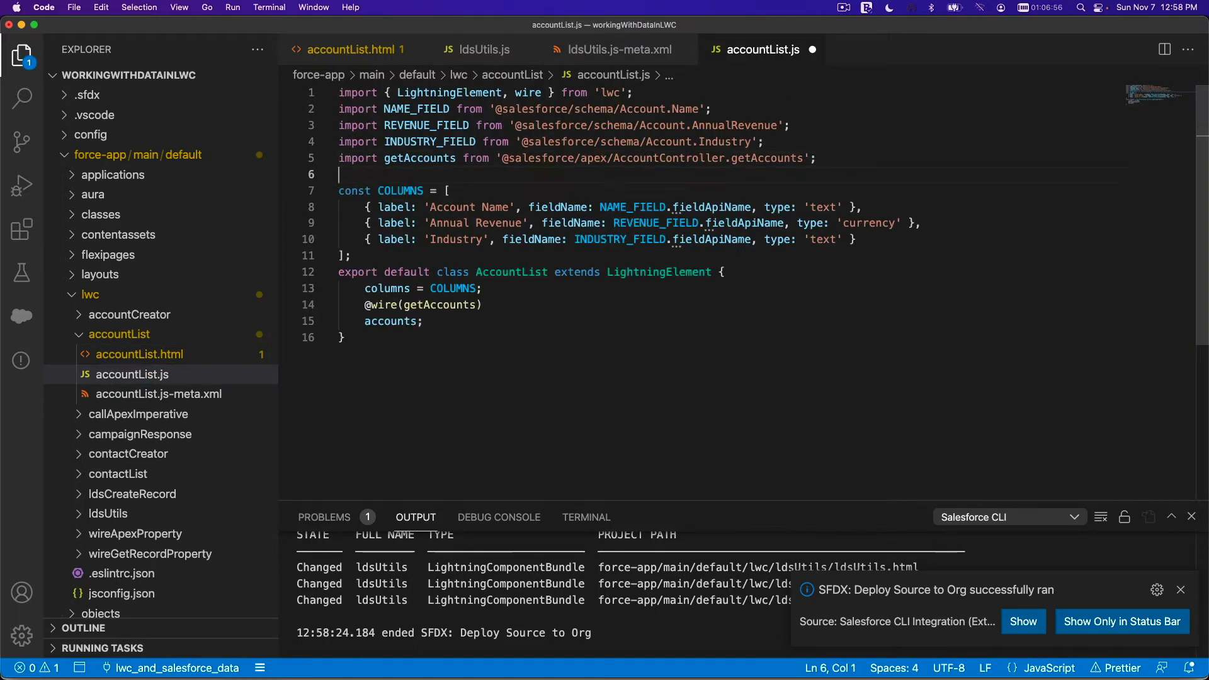
text(import { reduceErrors } from 'c/ldsUtils';)
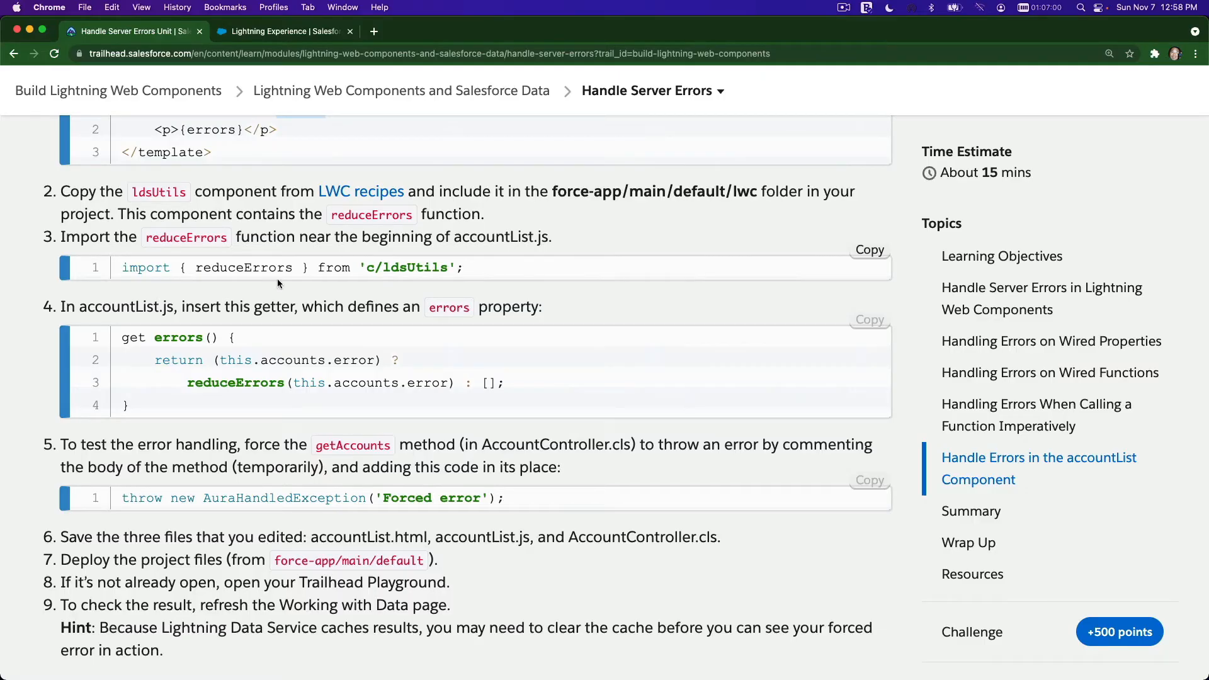
mouse_move(191, 324)
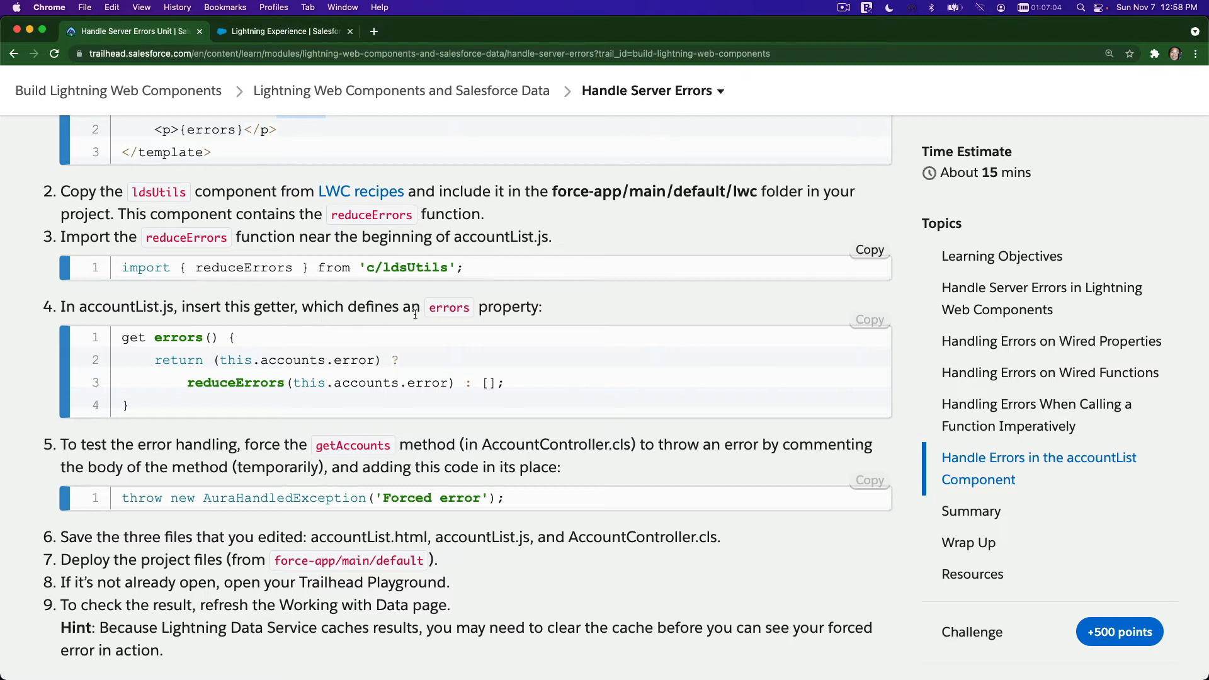
mouse_move(617, 319)
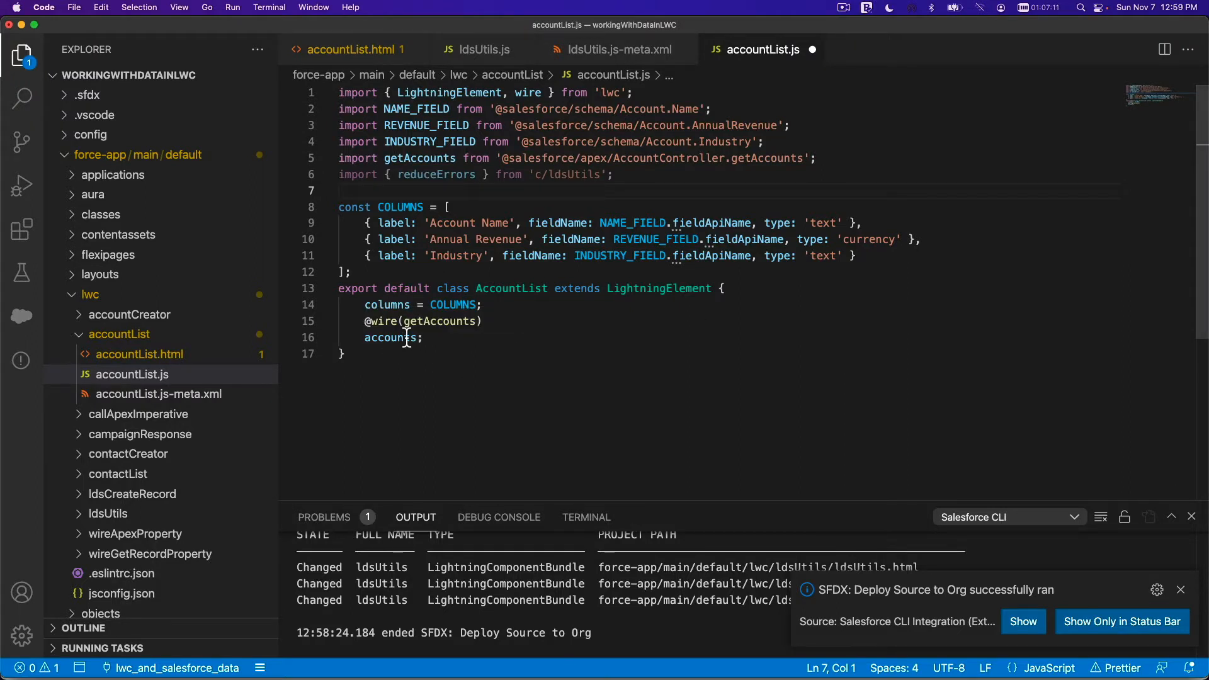
Add an errors getter returning reduceErrors(this.accounts.error) after the accounts property
click(424, 337)
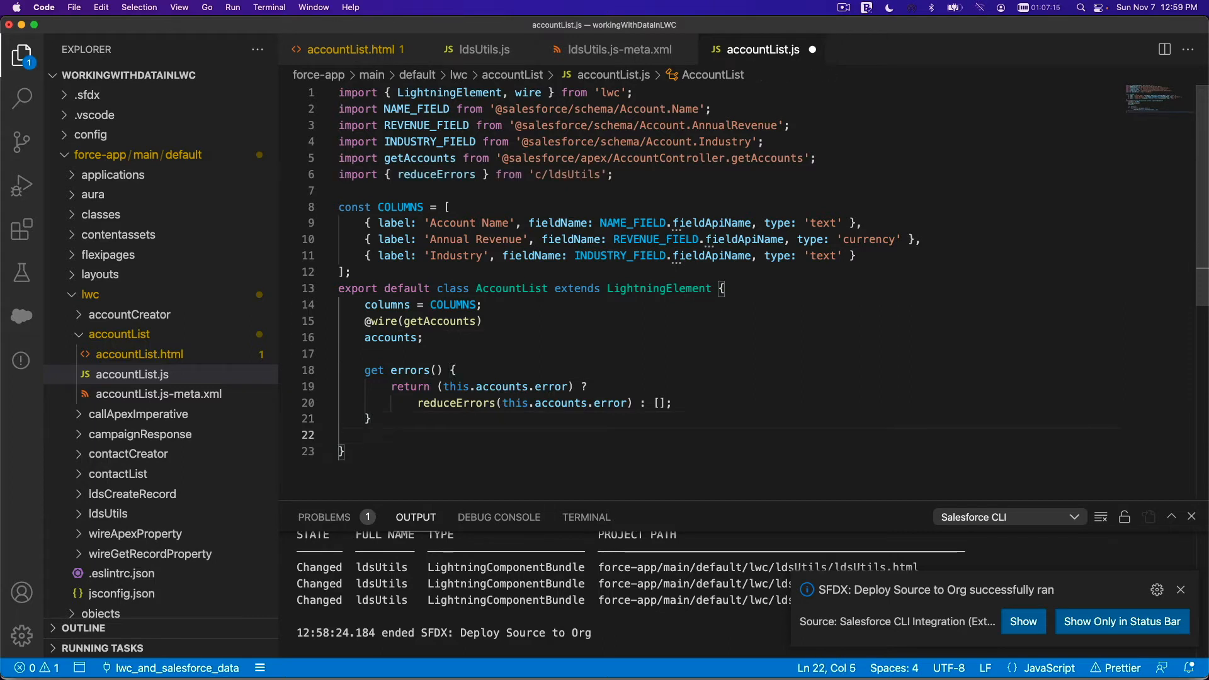
mouse_move(521, 376)
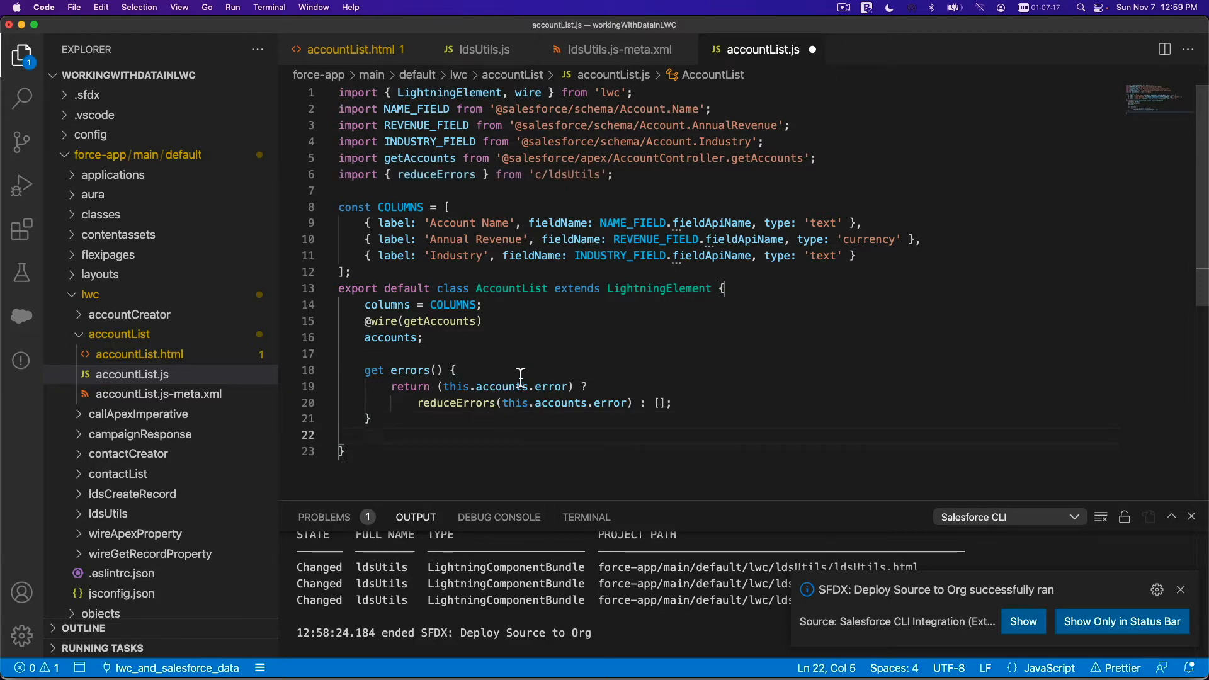
mouse_move(538, 341)
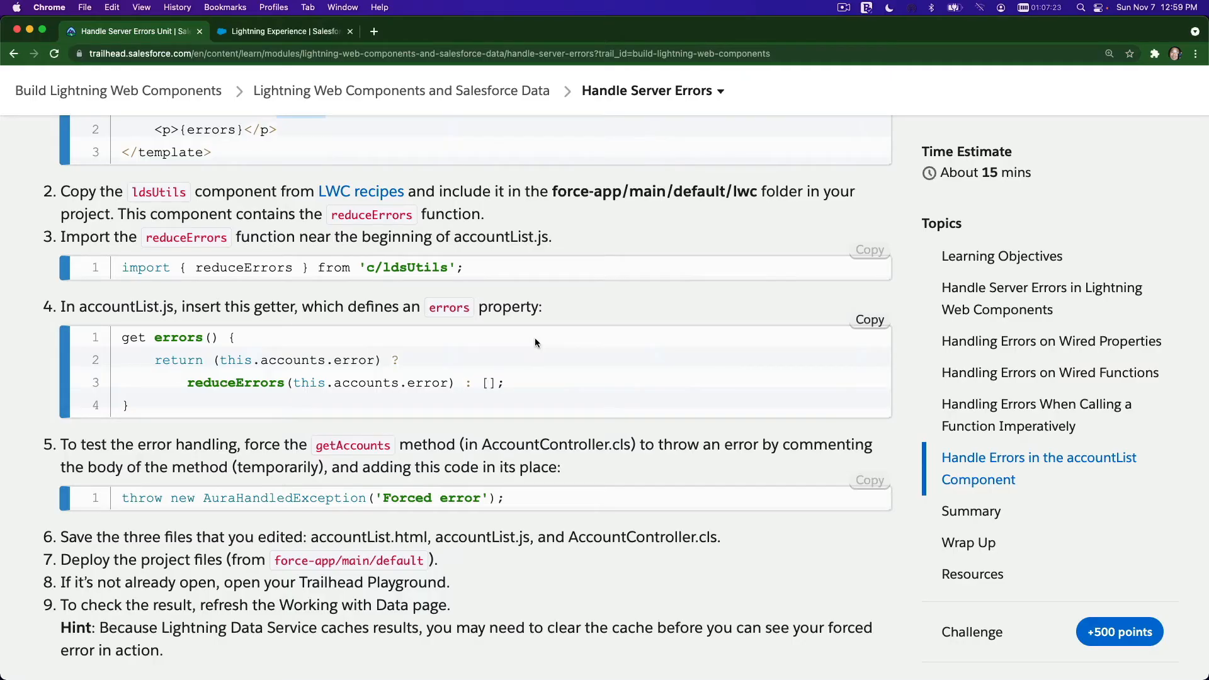
Copy the throw new AuraHandledException('Forced error') statement from step 5 of the unit
scroll(down, 3)
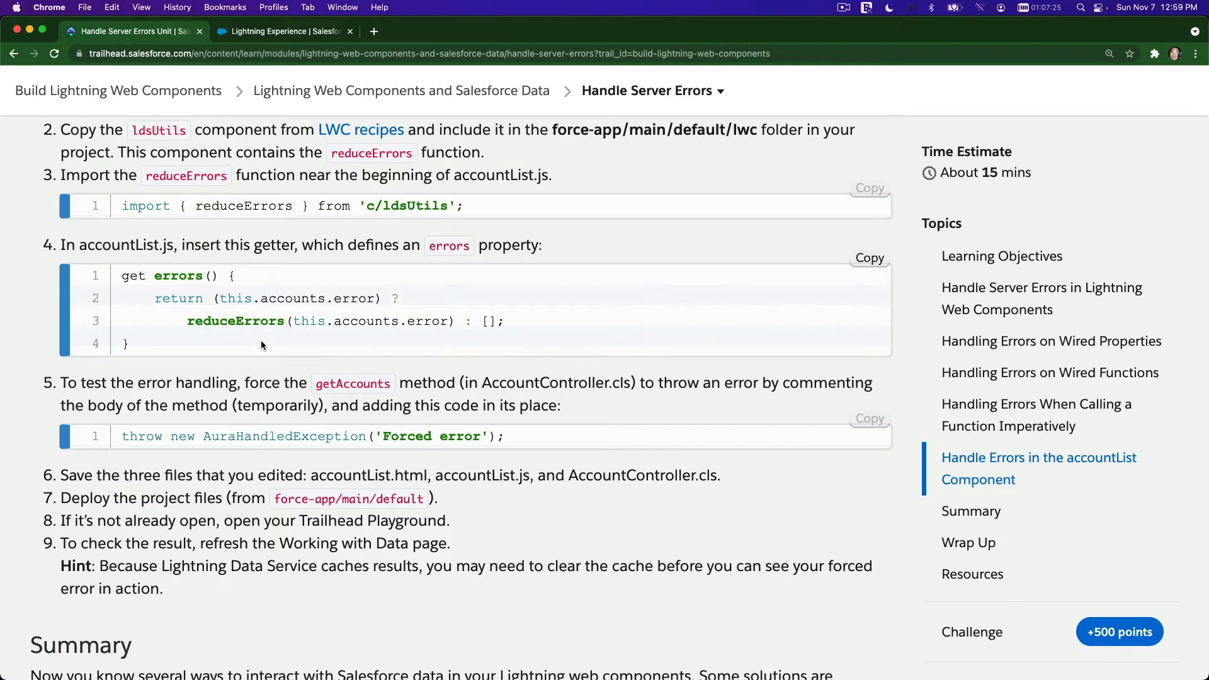
scroll(down, 3)
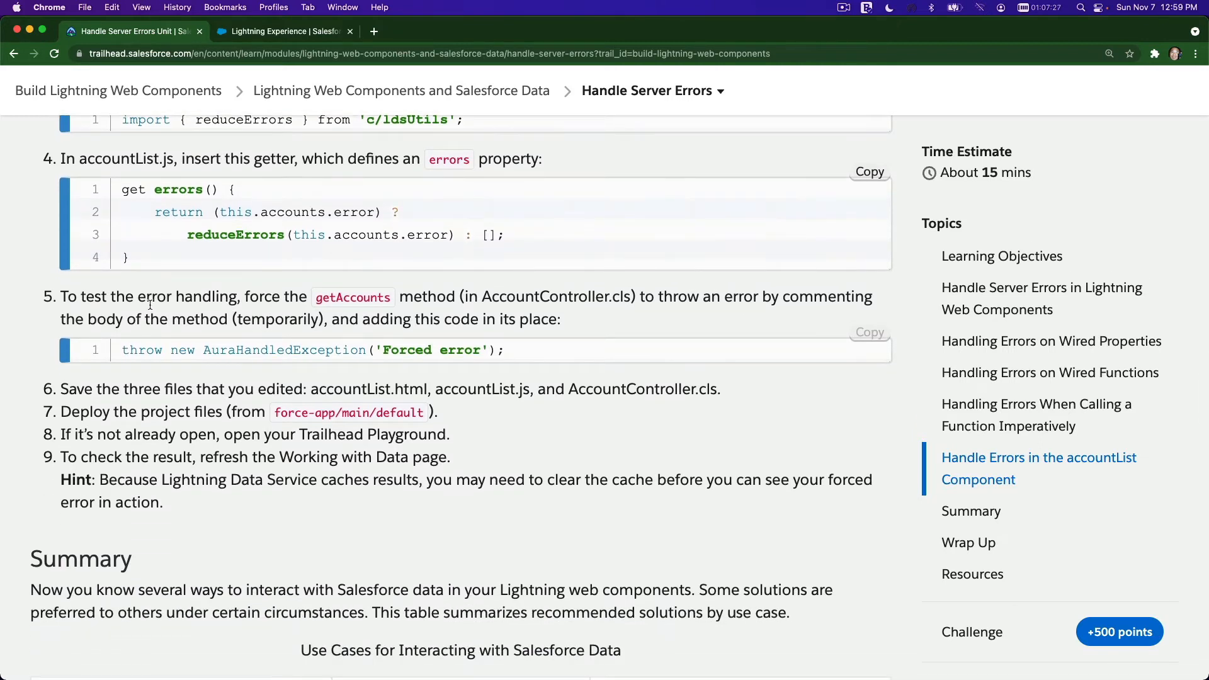
mouse_move(335, 311)
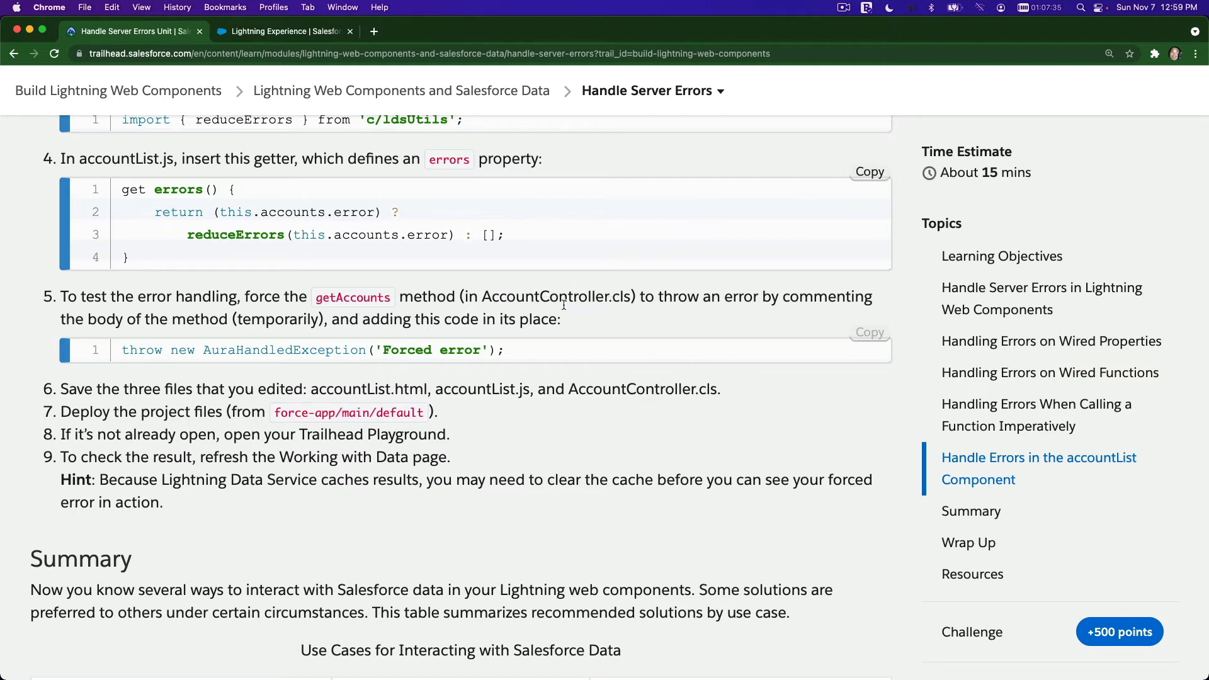
mouse_move(713, 298)
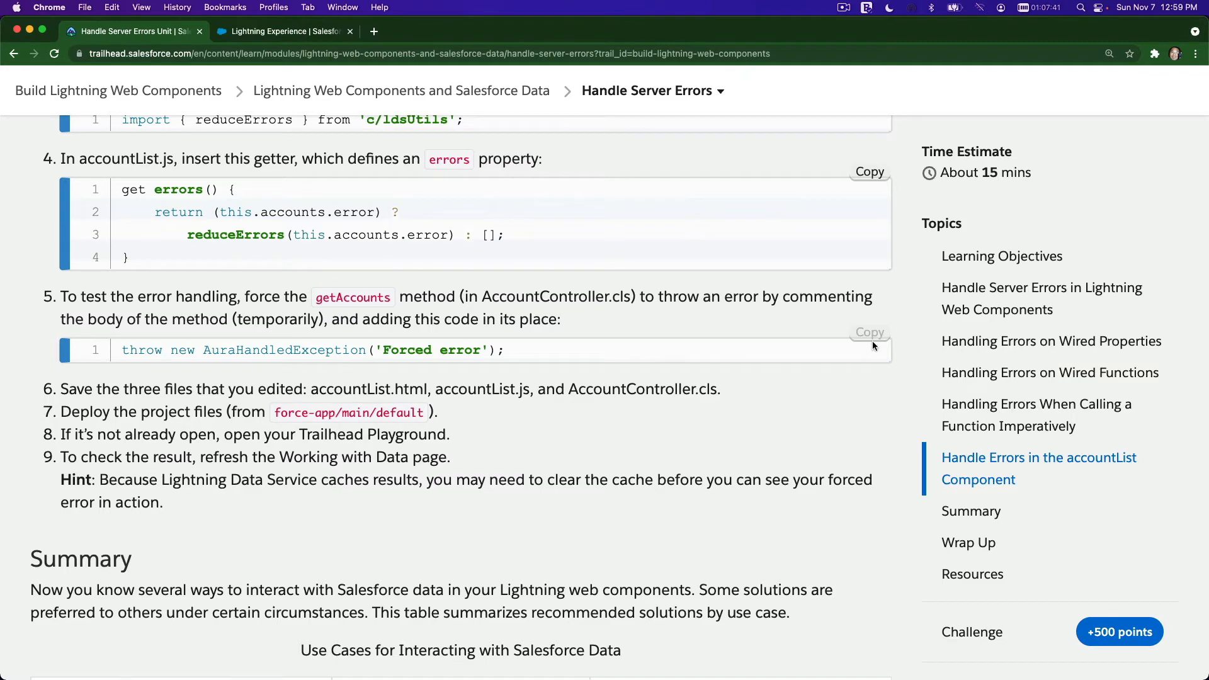
click(870, 331)
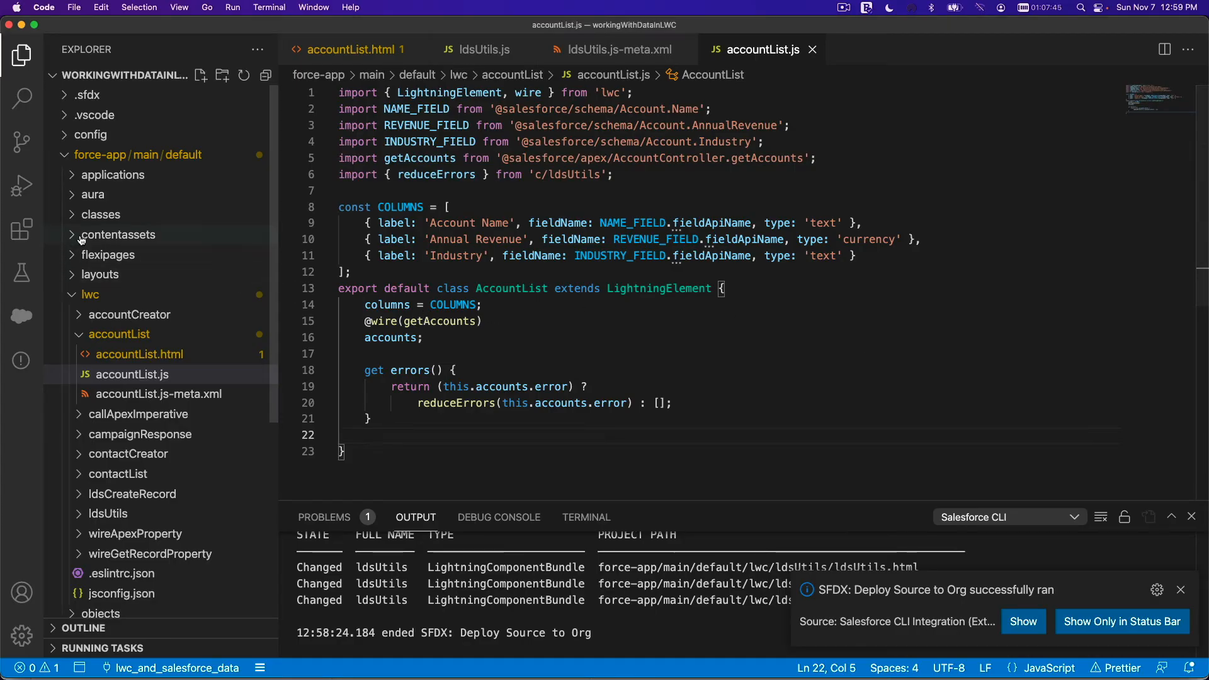
Make getAccounts in AccountController.cls throw new AuraHandledException('Forced error') instead of the query
click(101, 215)
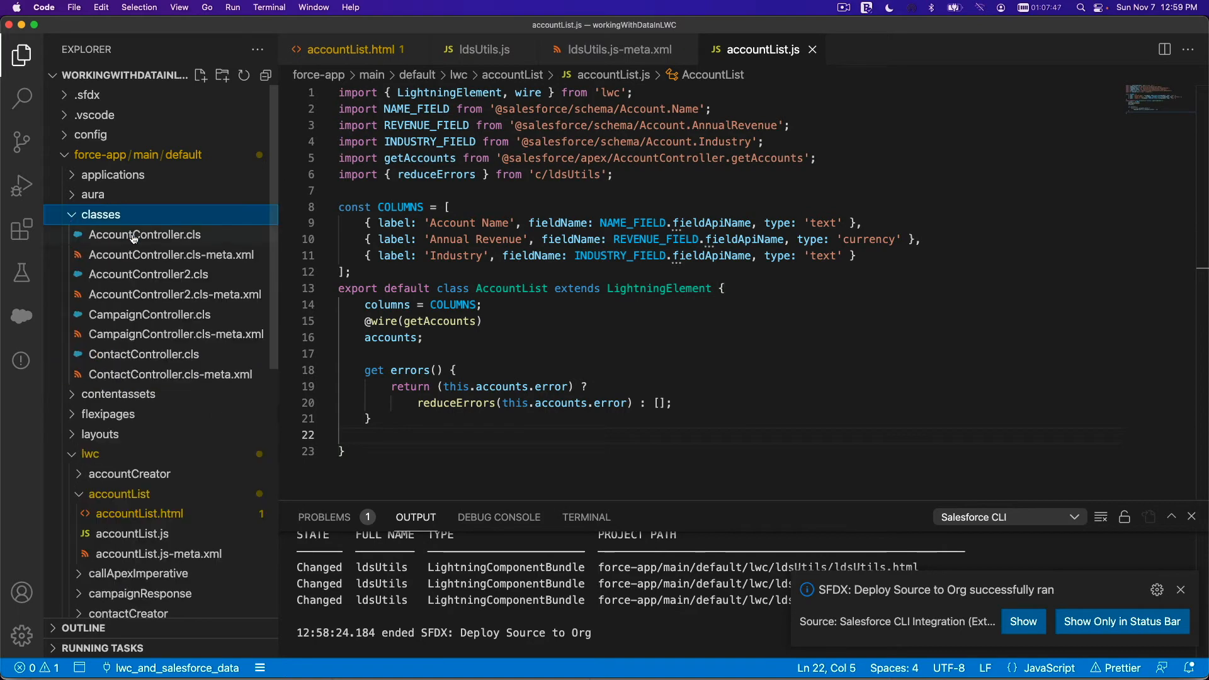
click(143, 235)
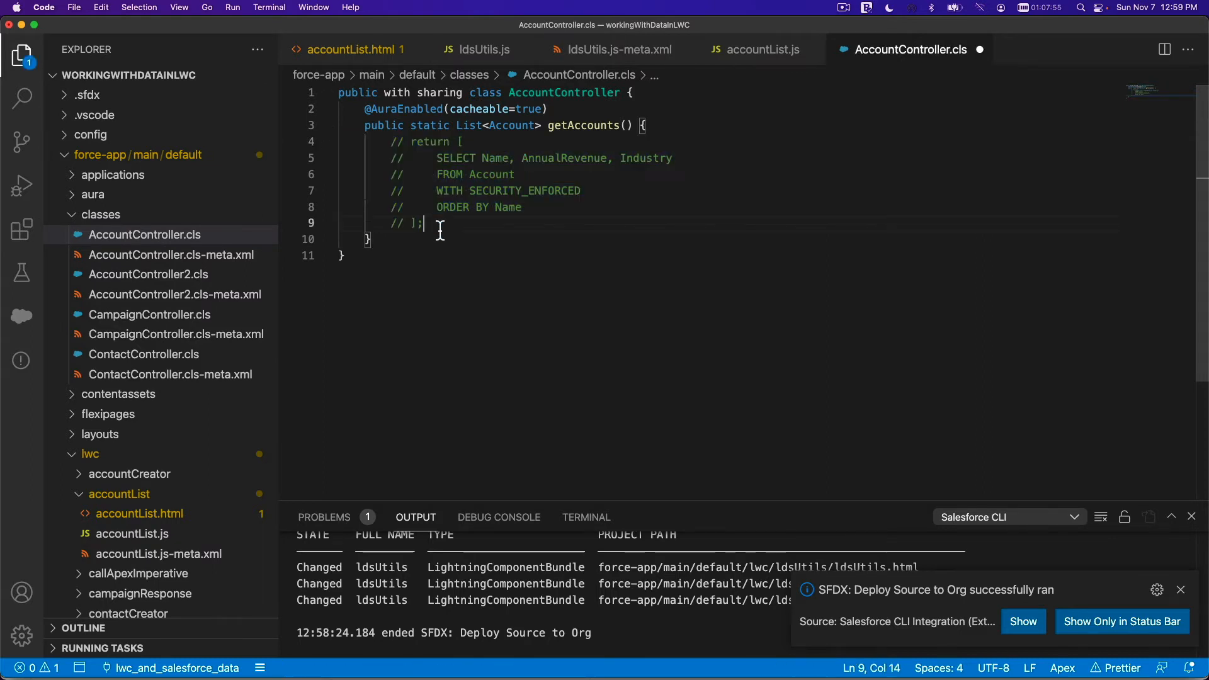
text(throw new AuraHandledException('Forced error');)
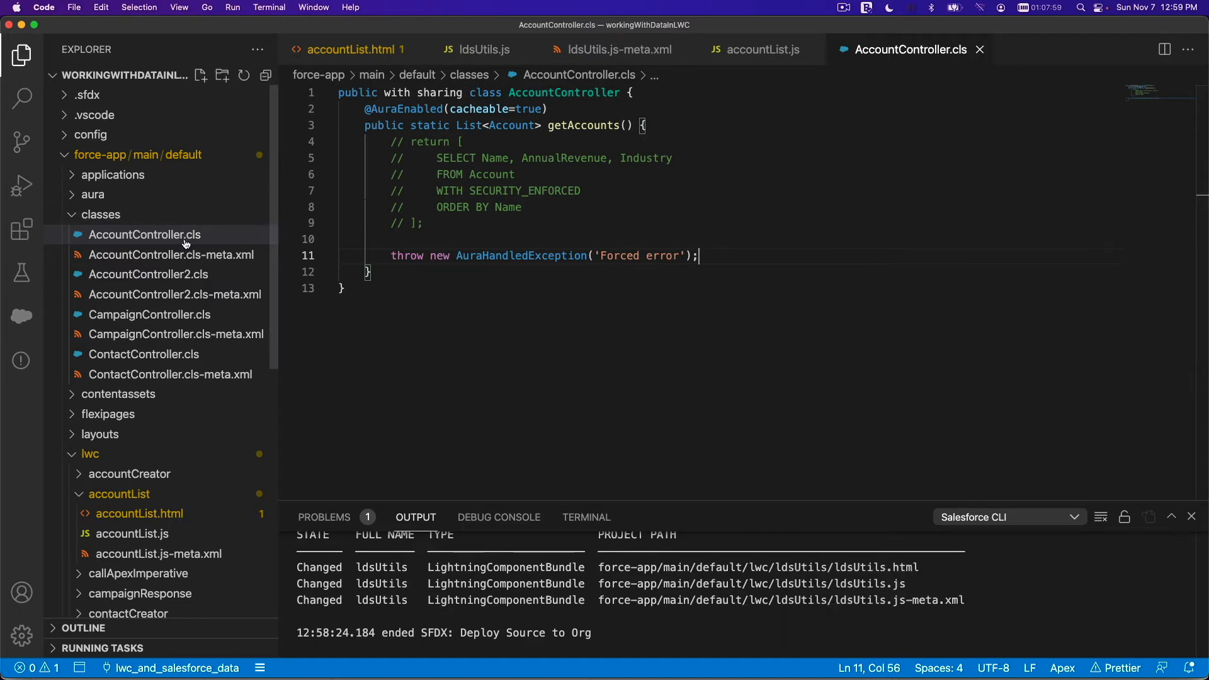
Deploy AccountController.cls to the org with SFDX: Deploy Source to Org
right_click(144, 234)
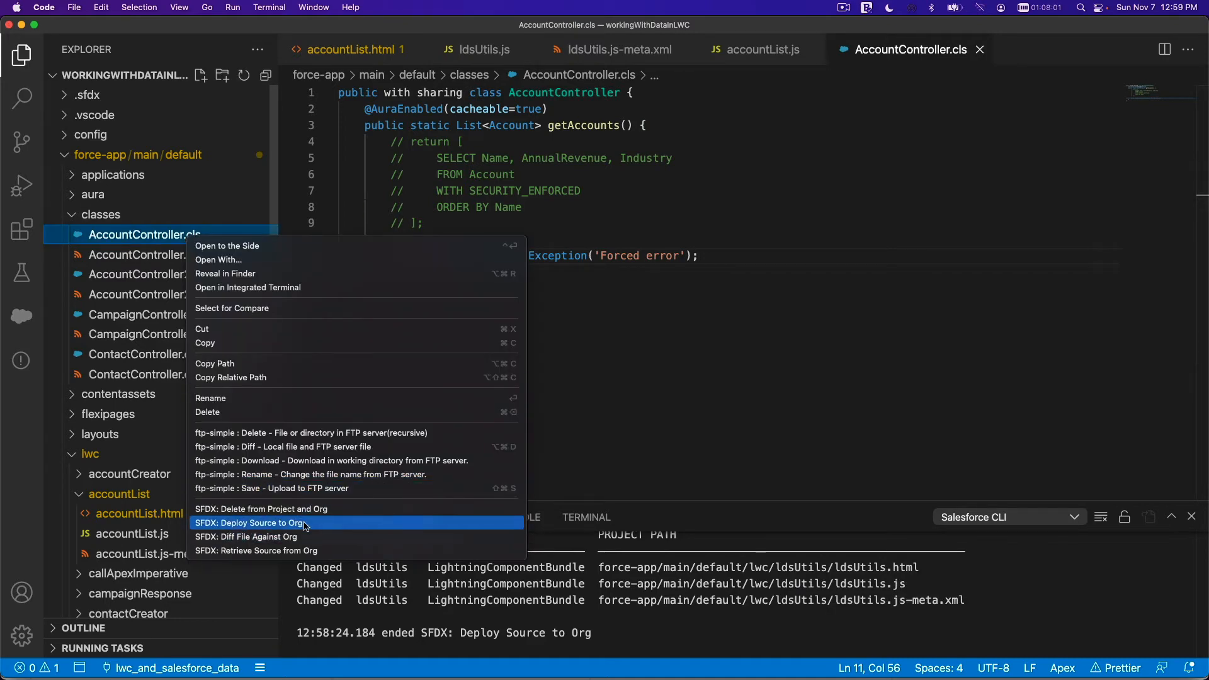
click(251, 523)
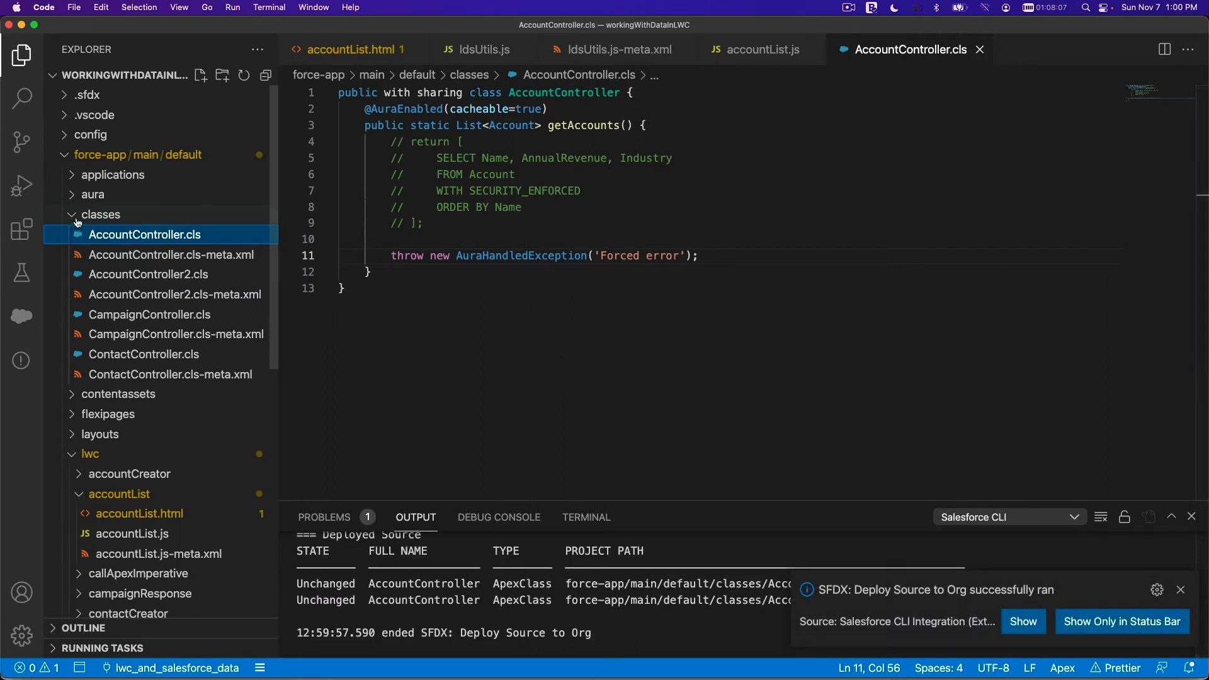
Deploy the lwc/accountList folder to the org with SFDX: Deploy Source to Org
click(101, 214)
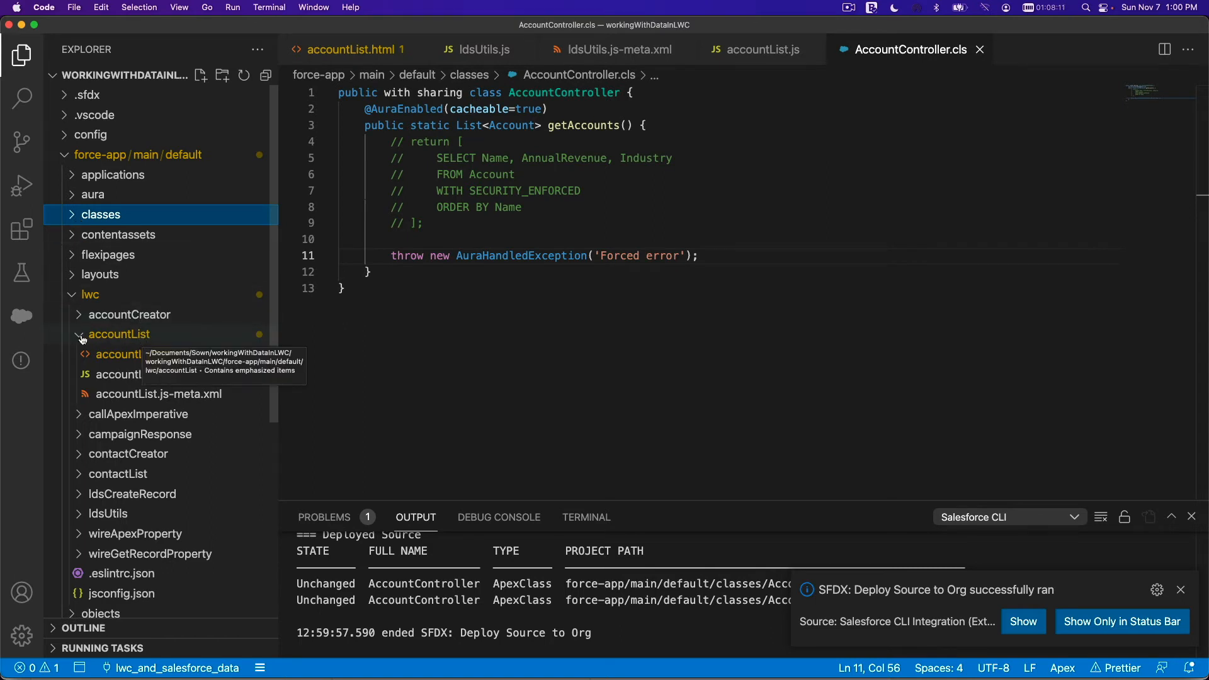
right_click(119, 334)
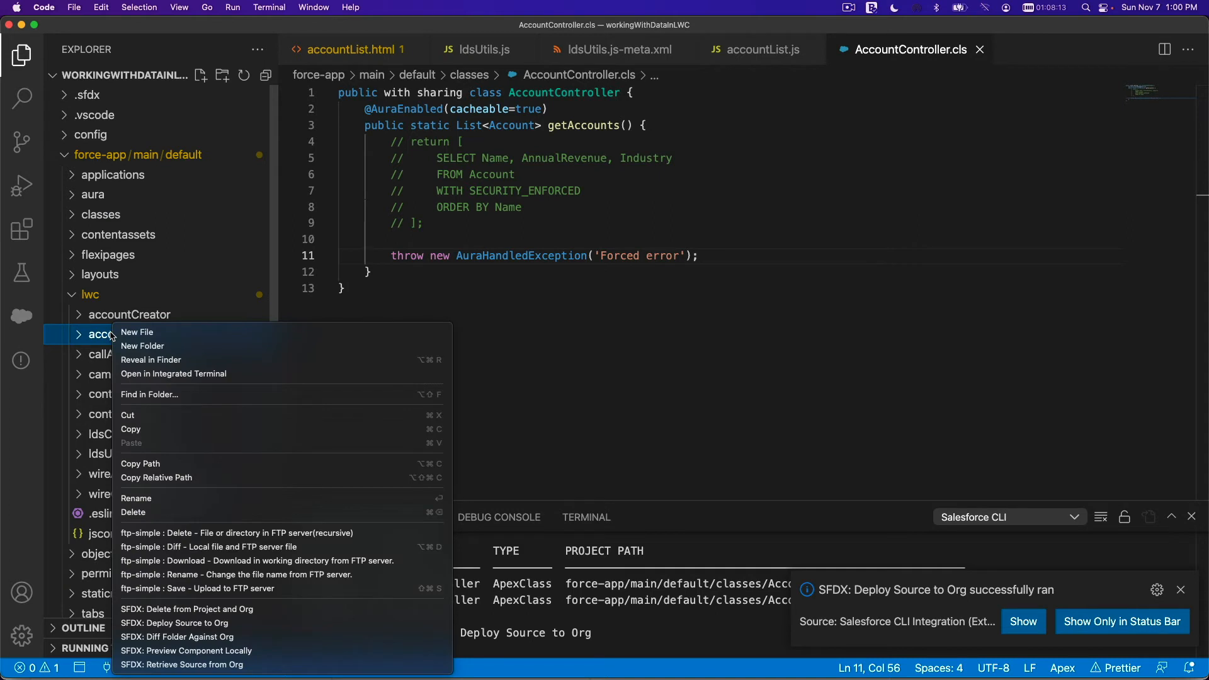
mouse_move(265, 624)
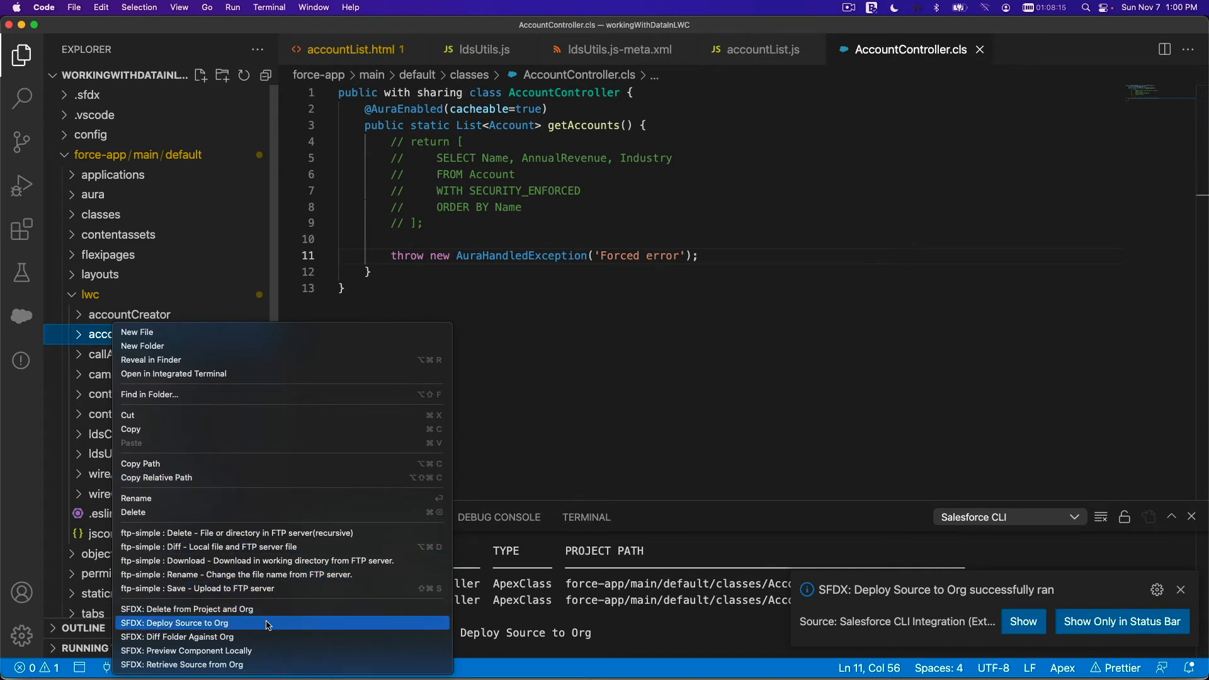
click(175, 623)
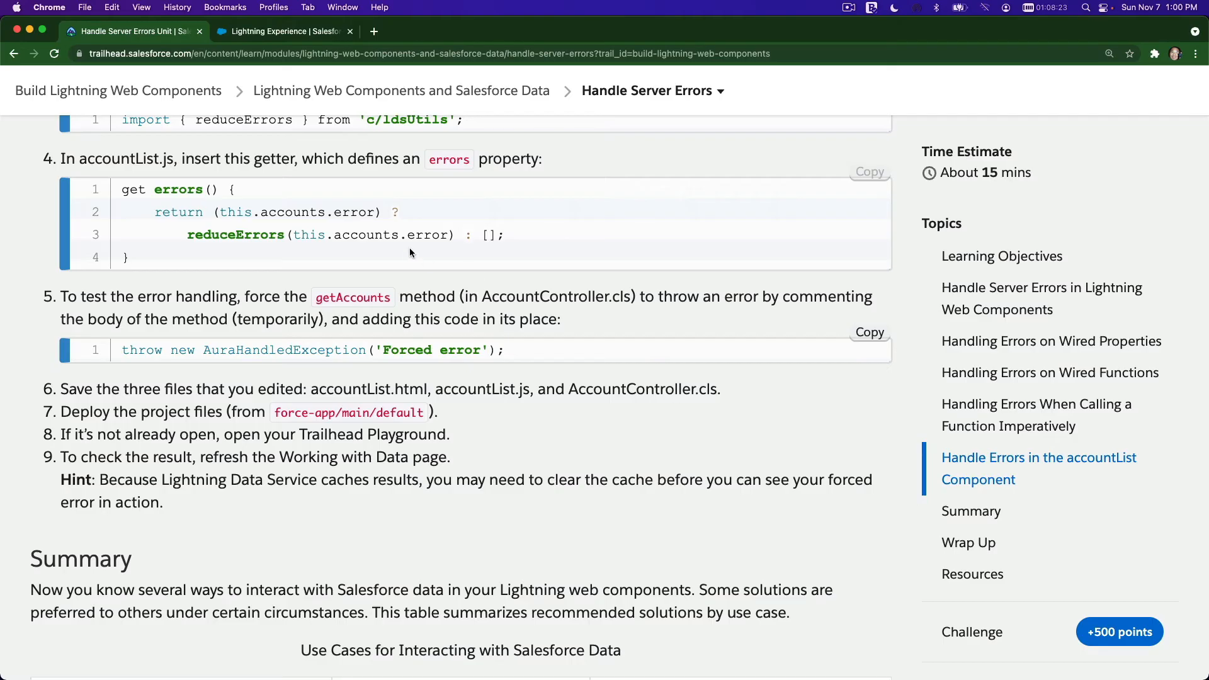
In the Trailhead Playground, find 'Working' in the App Launcher and open Working with Data
click(283, 30)
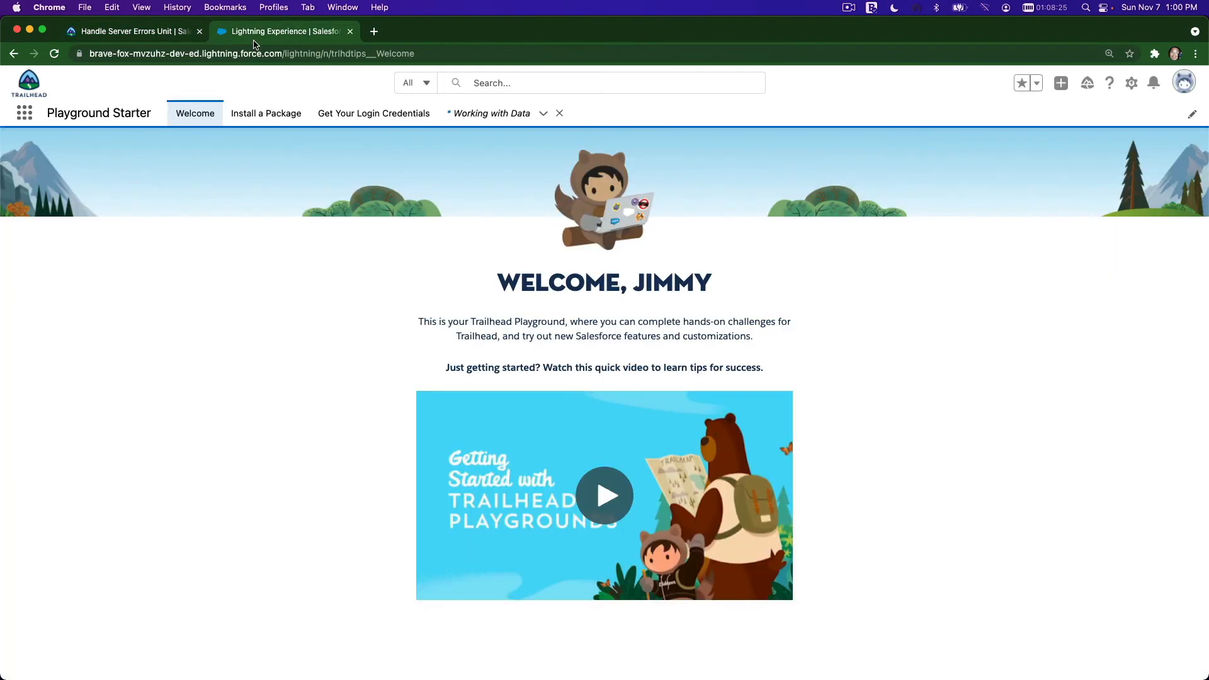
click(24, 112)
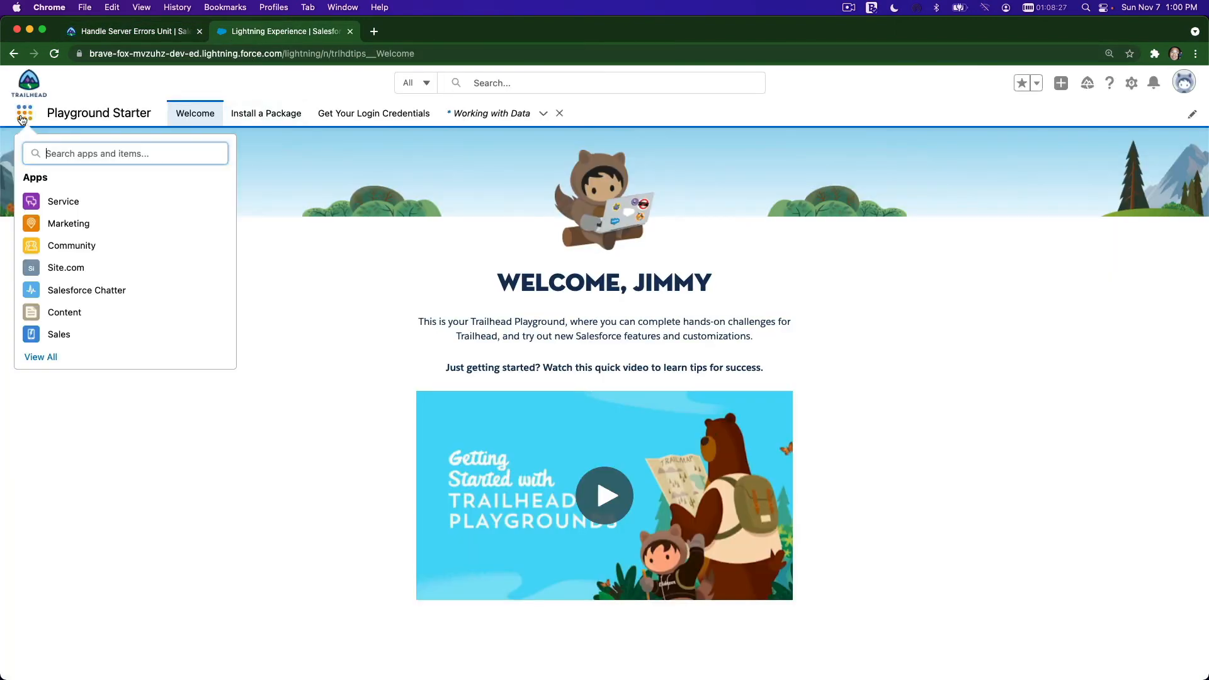
text(Working)
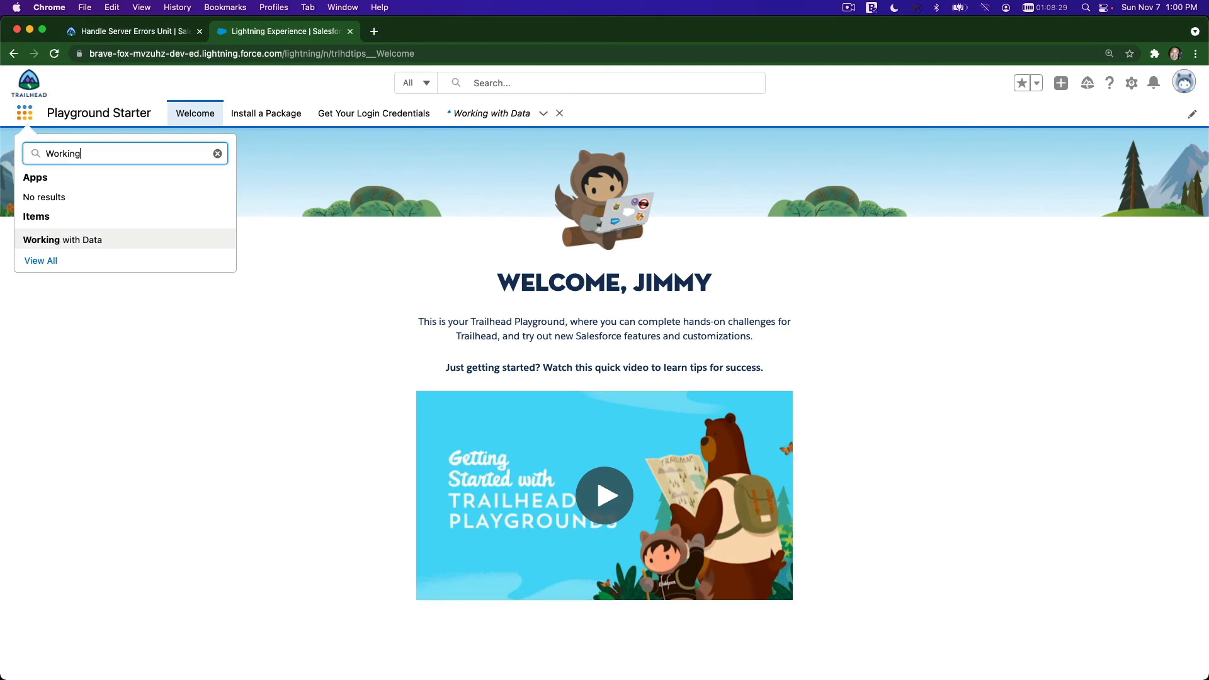
click(62, 239)
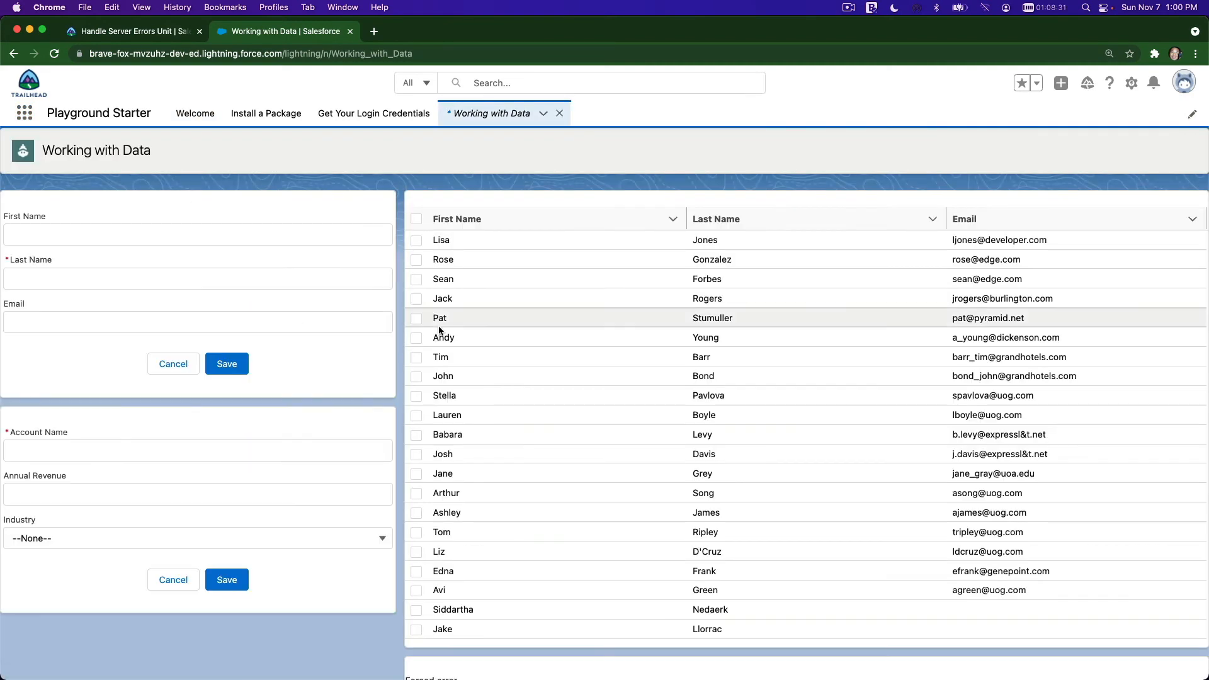
scroll(down, 3)
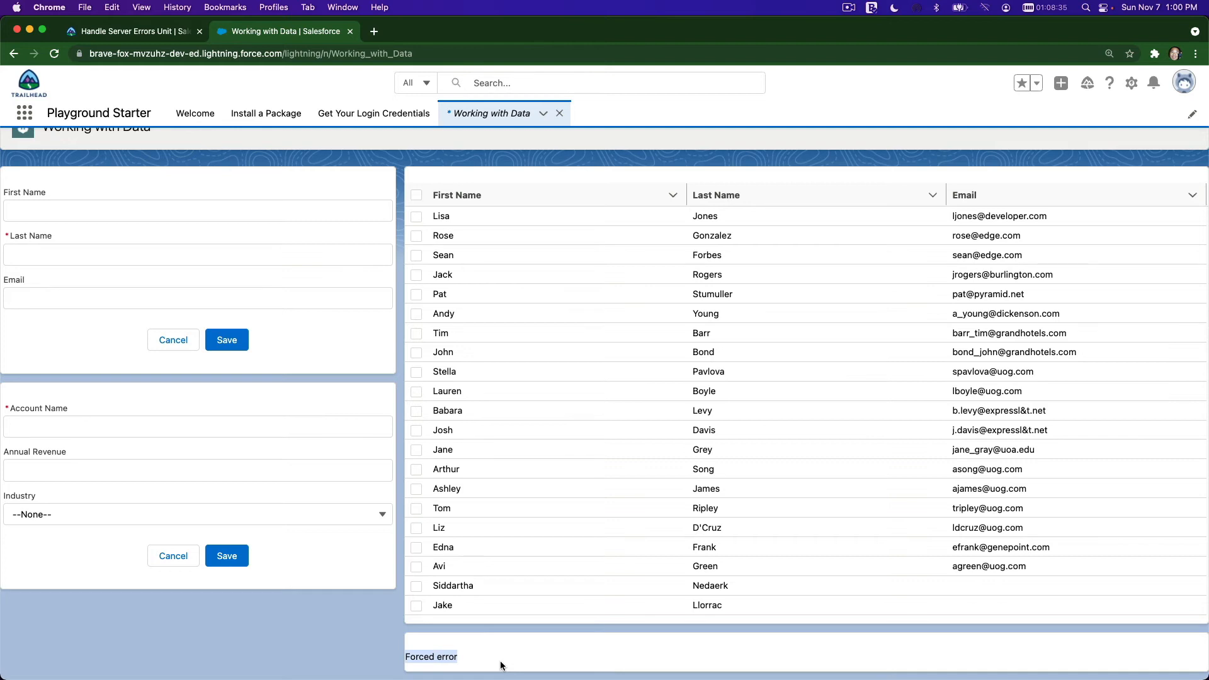
mouse_move(466, 635)
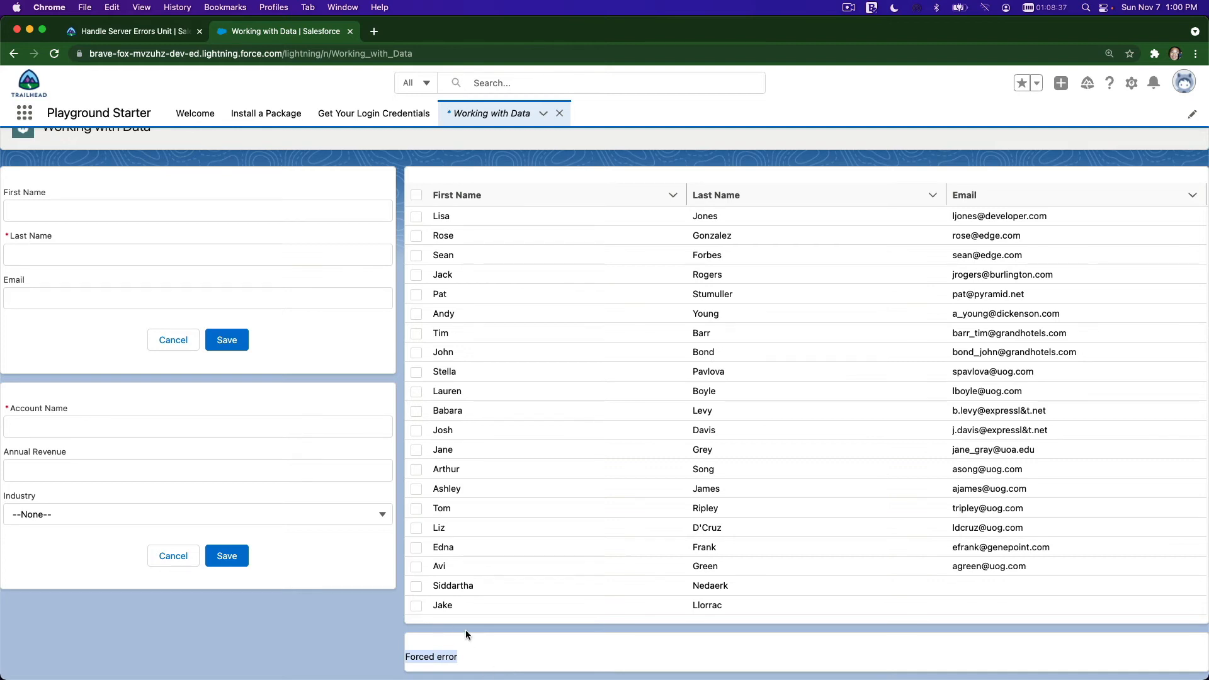
mouse_move(462, 631)
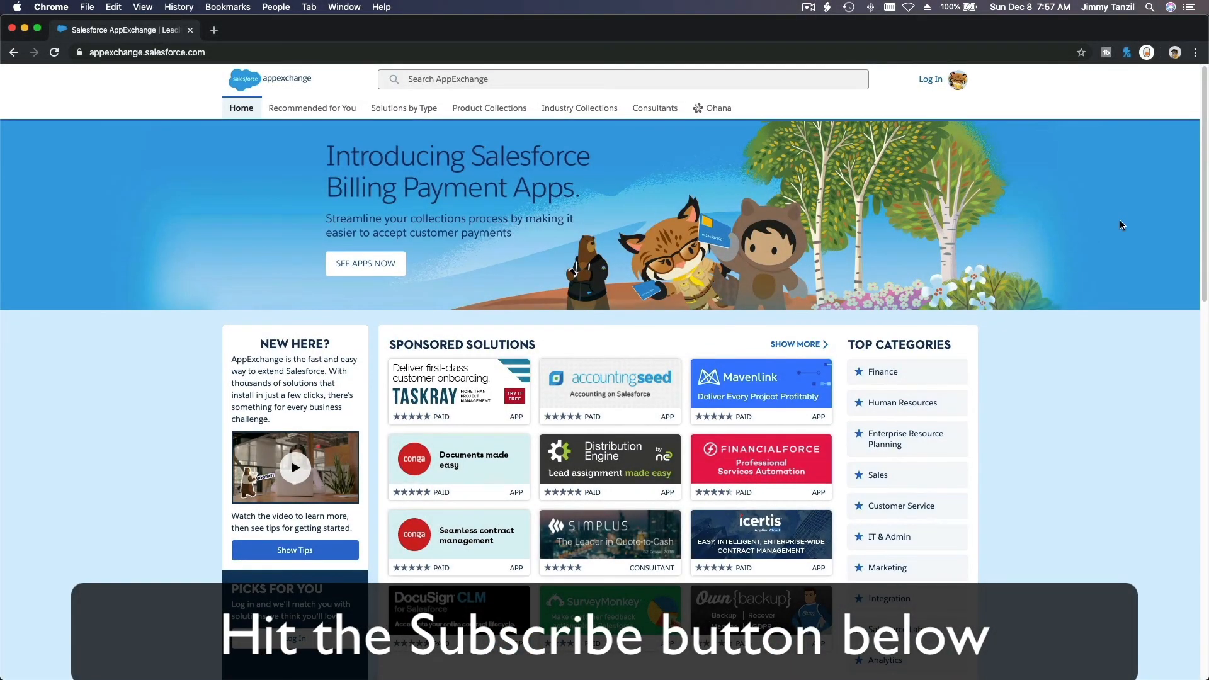
scroll(down, 3)
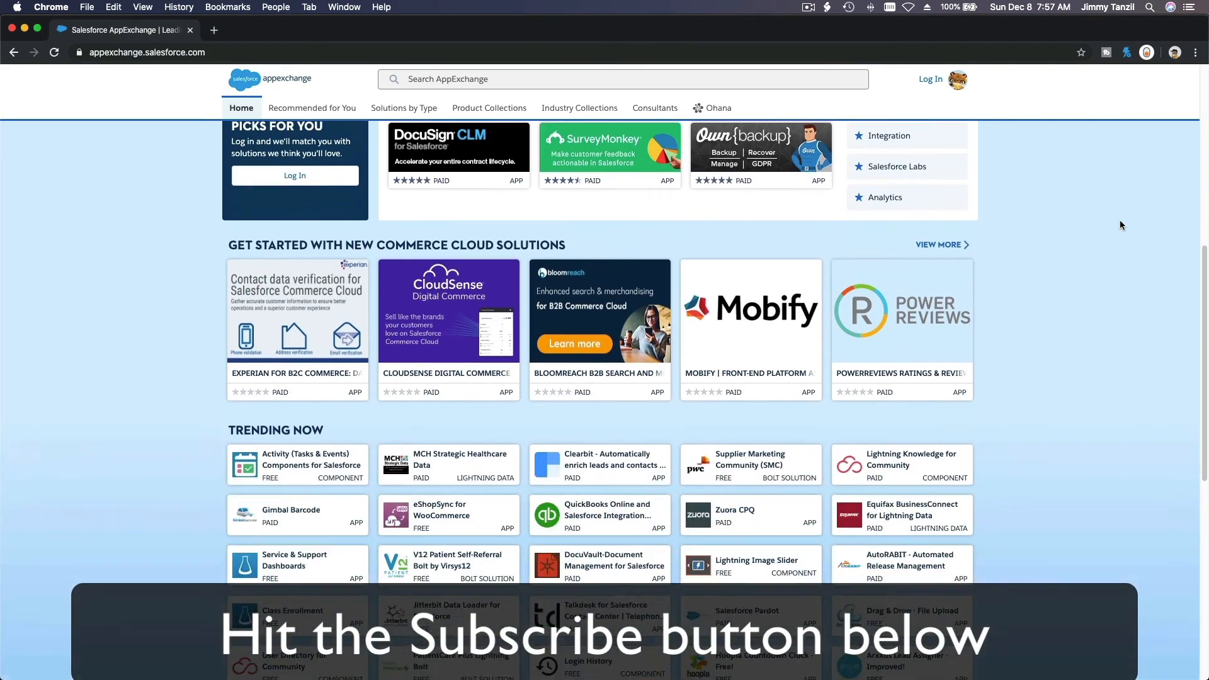
scroll(down, 3)
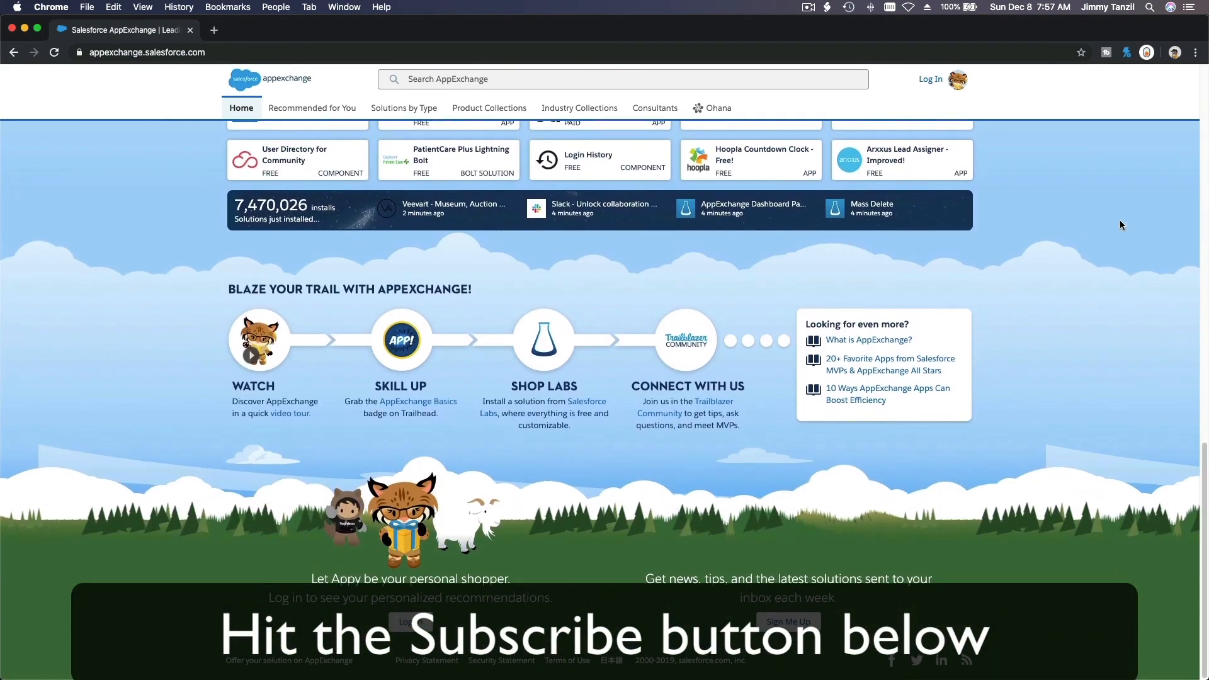